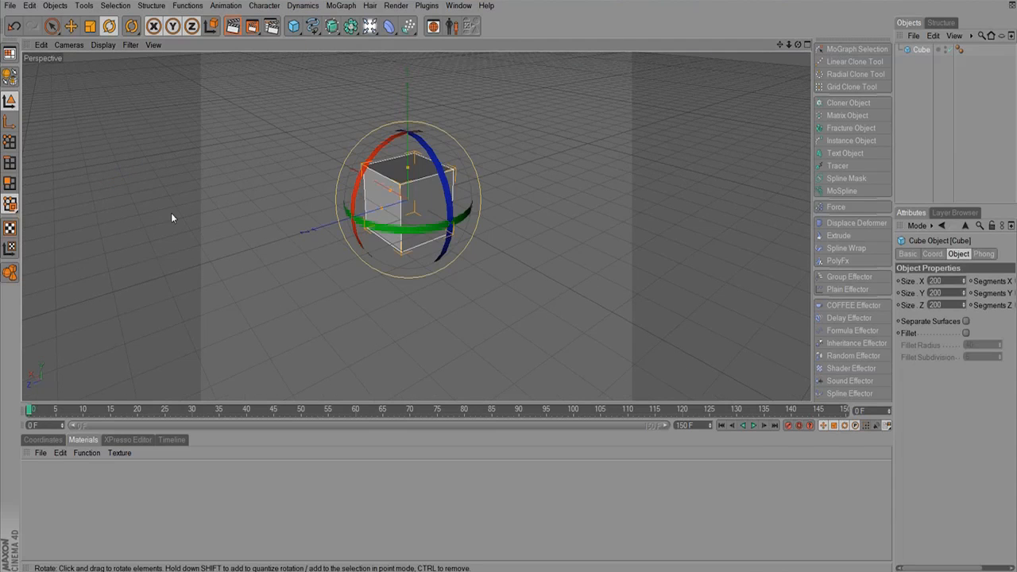
Step: Switch from the Rotate tool to the Move tool and widen the settings area
left_click(70, 26)
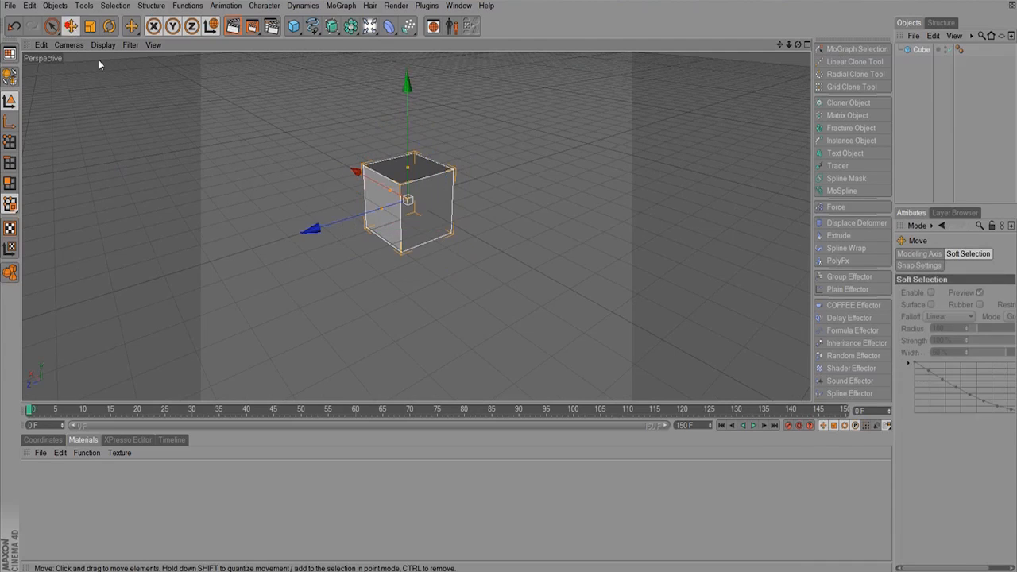
mouse_move(323, 124)
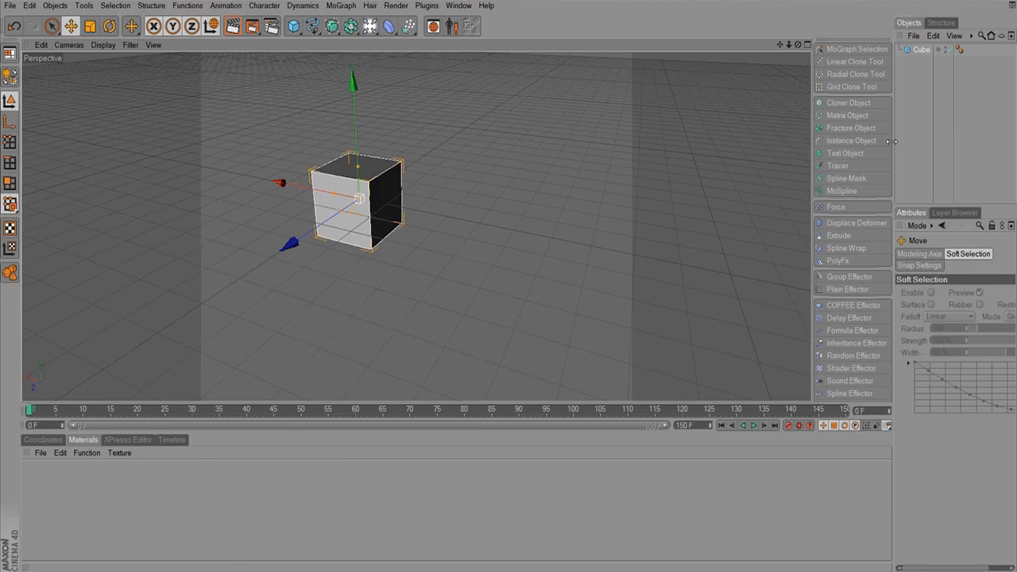
left_click(921, 49)
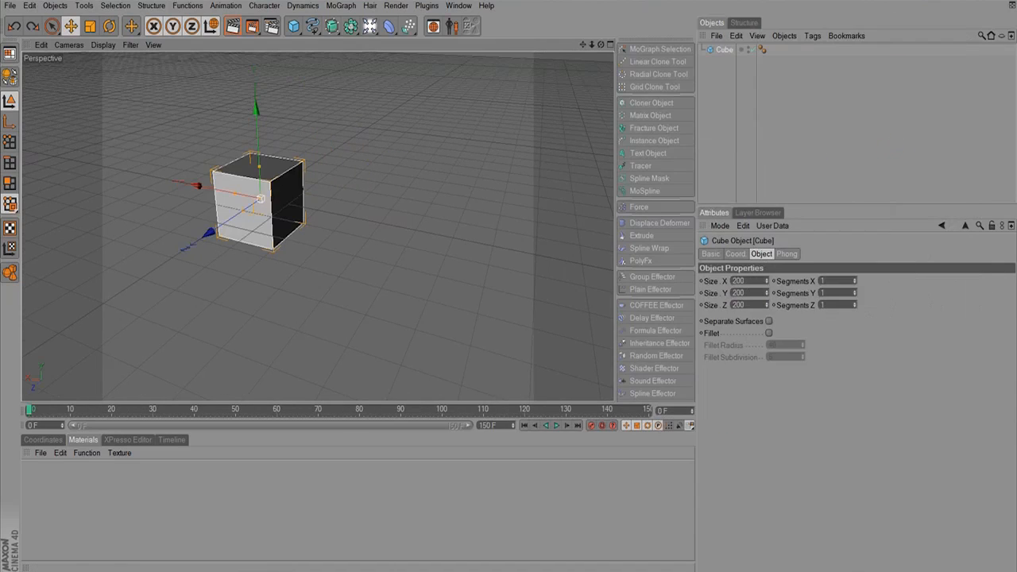
mouse_move(591, 425)
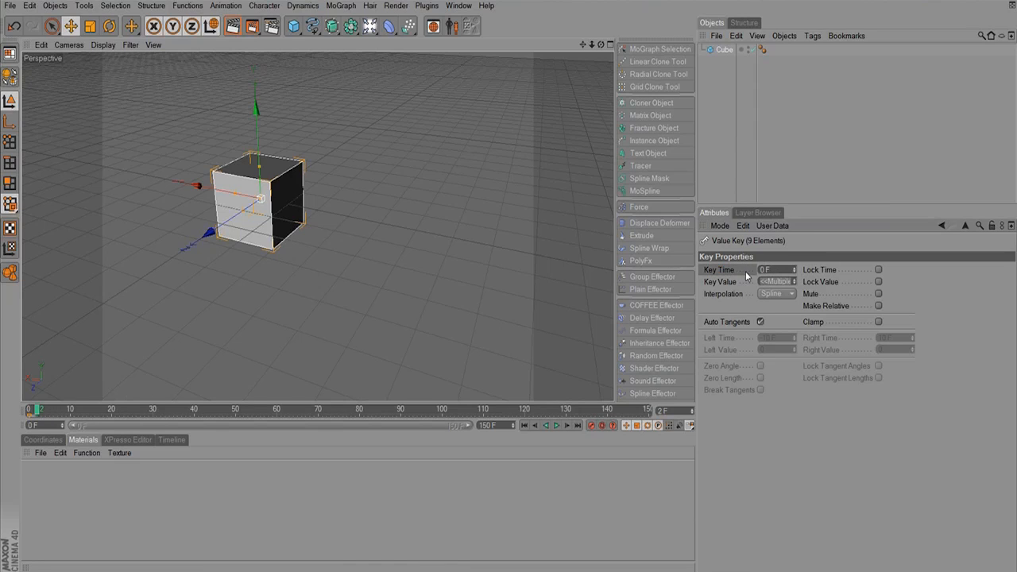
Step: Keep Spline key interpolation and slide the cube right along X at frame 70
left_click(775, 294)
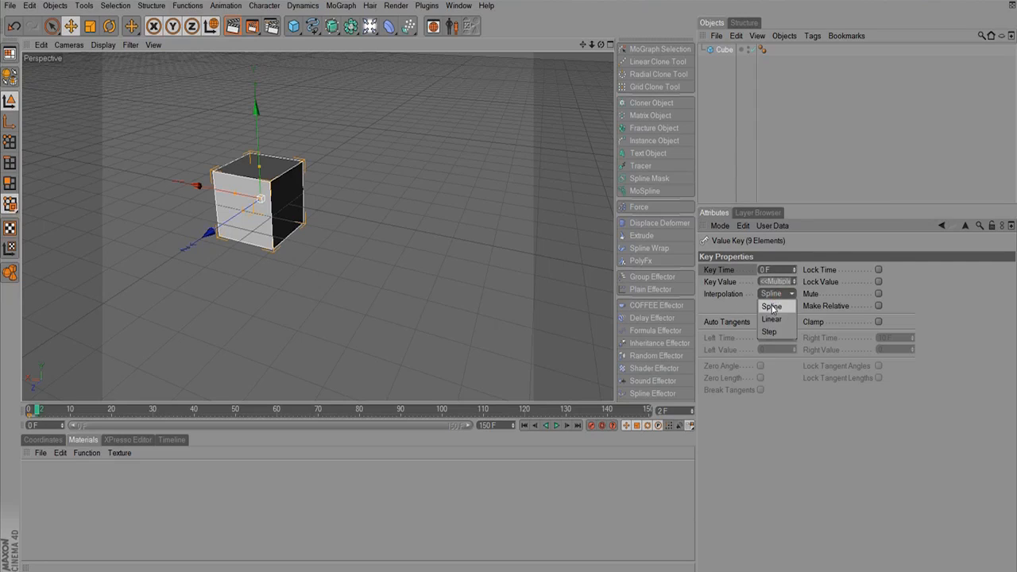
left_click(771, 307)
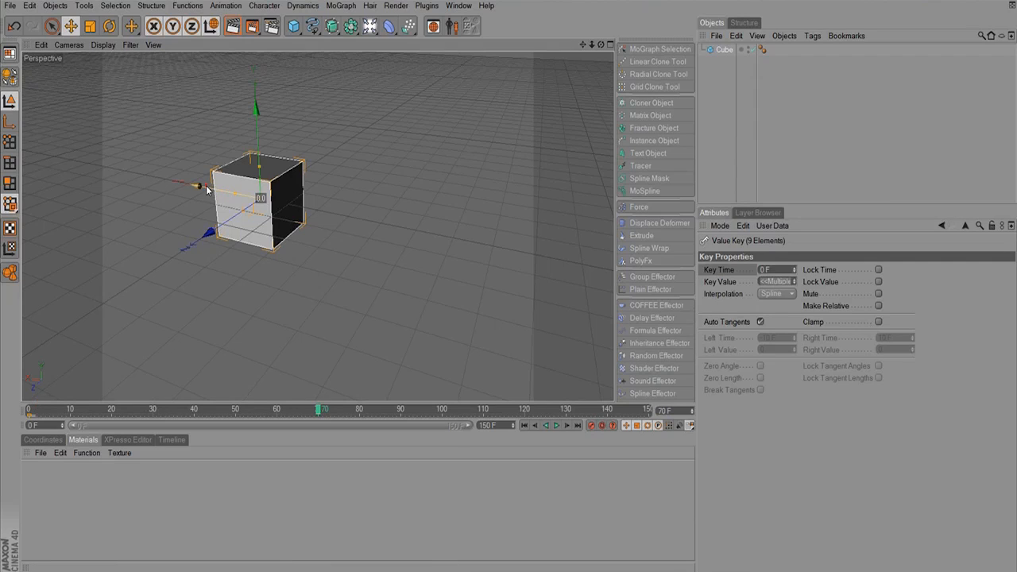
left_click_drag(199, 187, 369, 215)
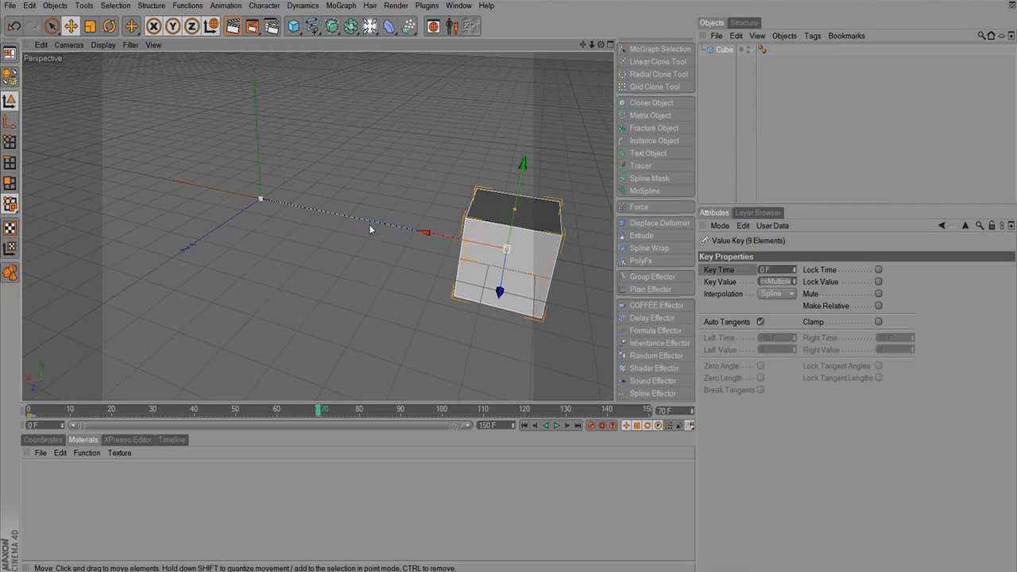
Step: Play the slide animation, then scrub back to frame 82
left_click(555, 425)
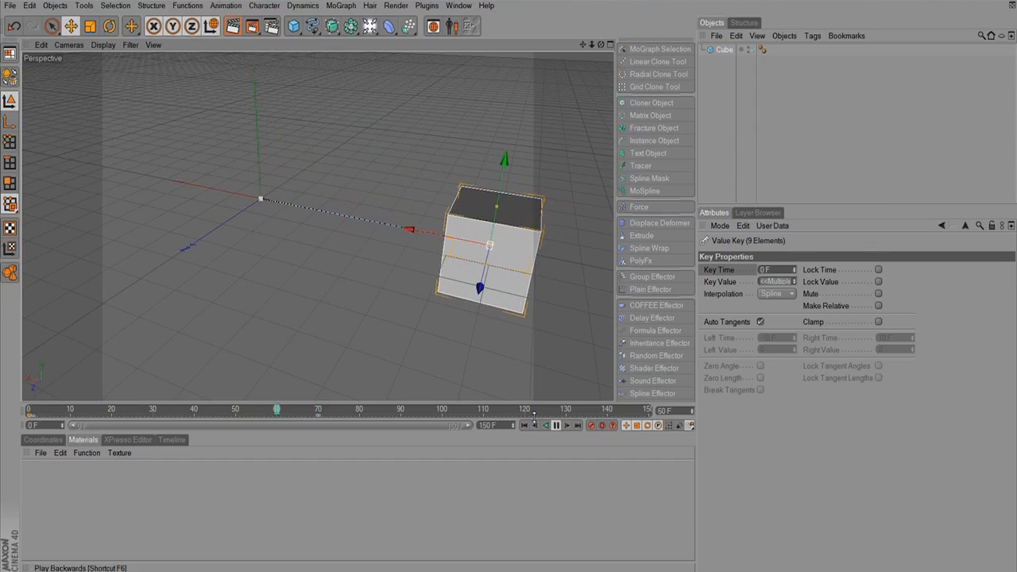
left_click(555, 426)
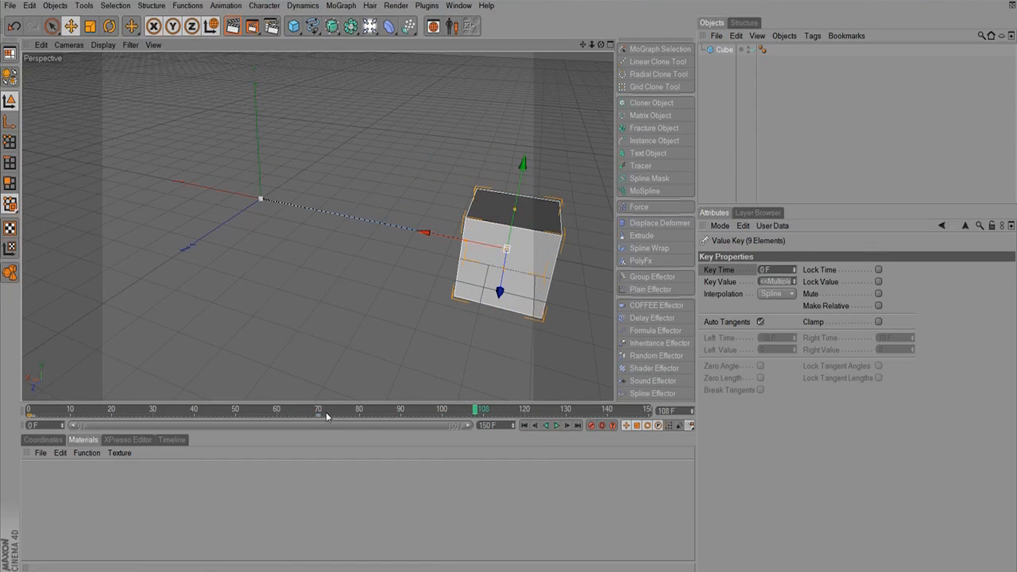
left_click_drag(473, 409, 375, 410)
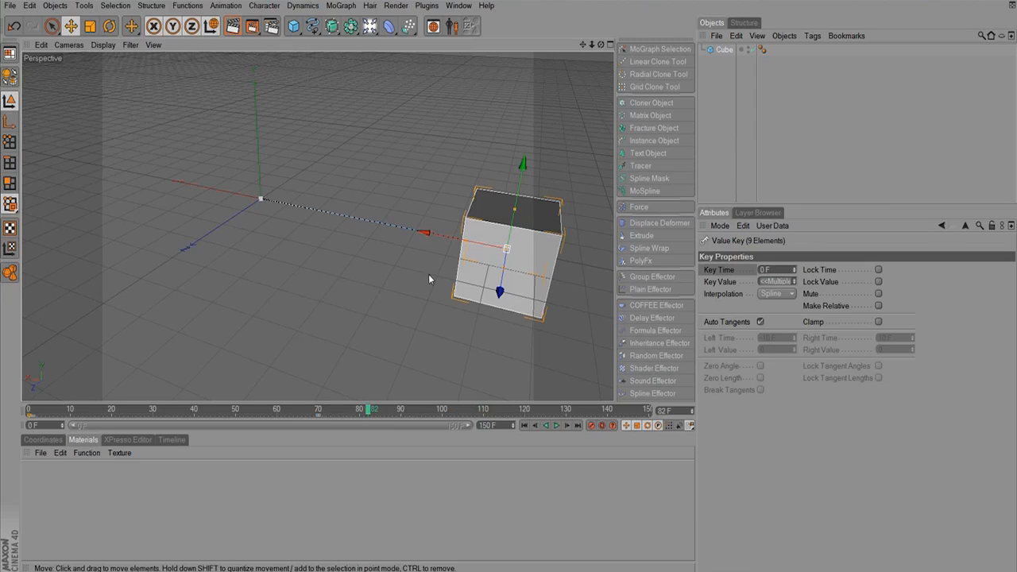
mouse_move(333, 428)
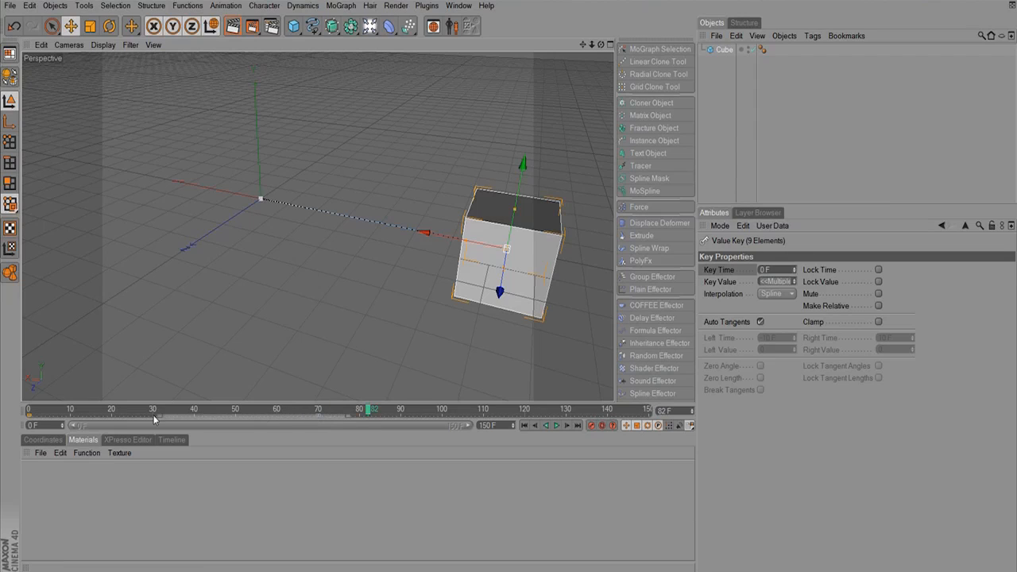
Step: Select both keys and reposition the cube at frame 62 for a middle key
left_click(30, 409)
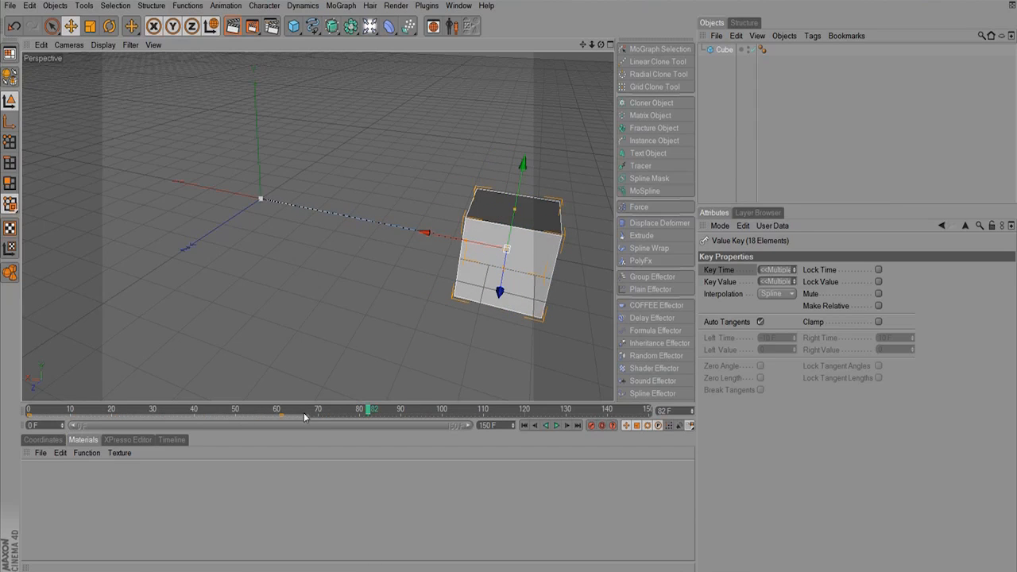
mouse_move(281, 421)
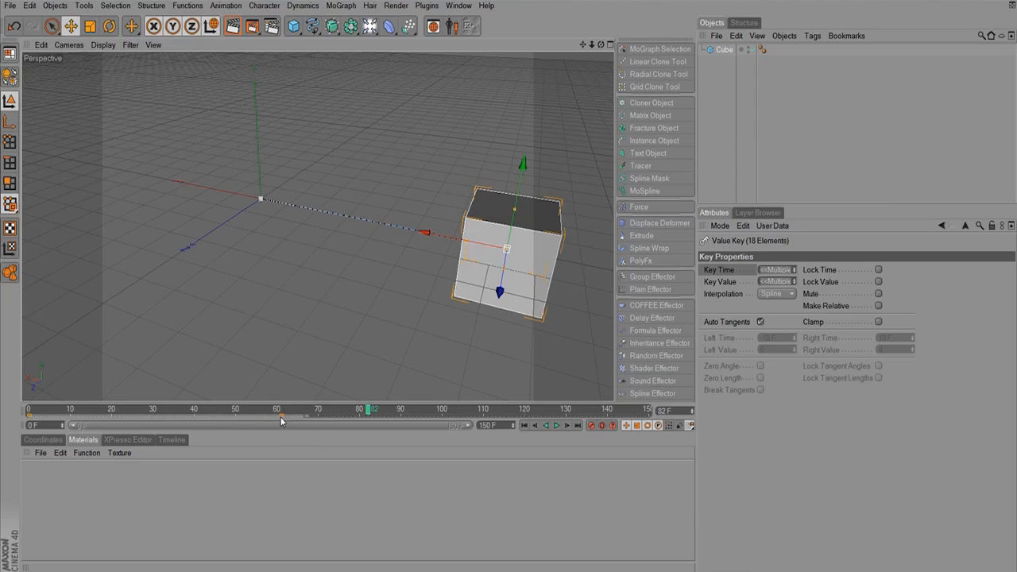
left_click_drag(369, 410, 284, 410)
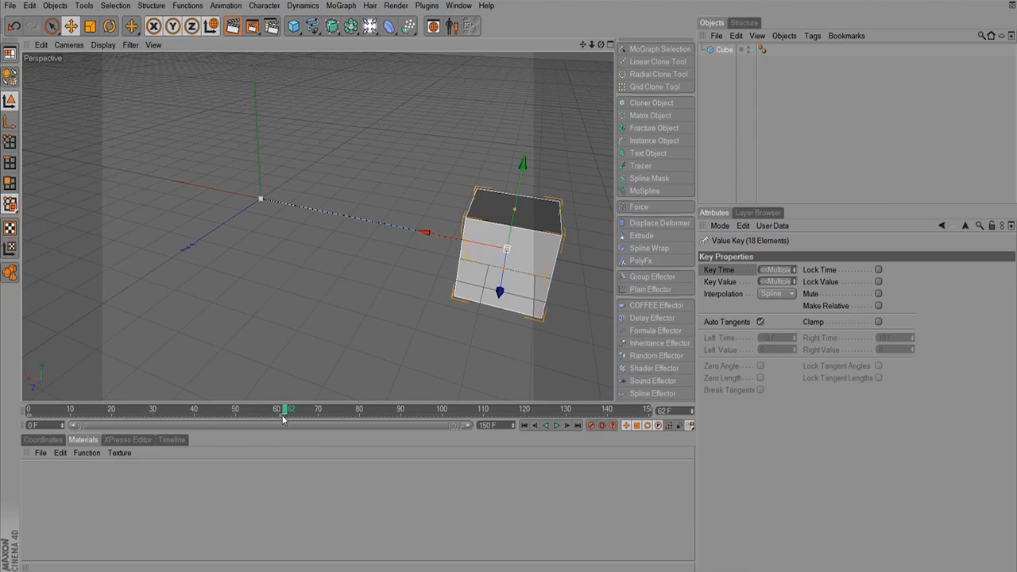
left_click_drag(285, 411, 149, 410)
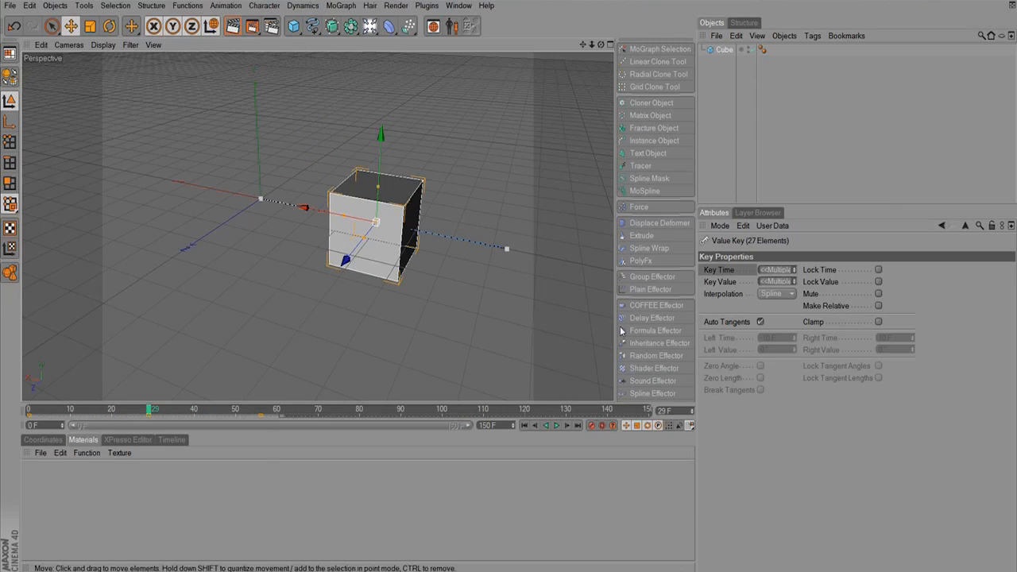
Step: Play the keys with Linear interpolation, then switch back to Spline and replay
left_click(776, 293)
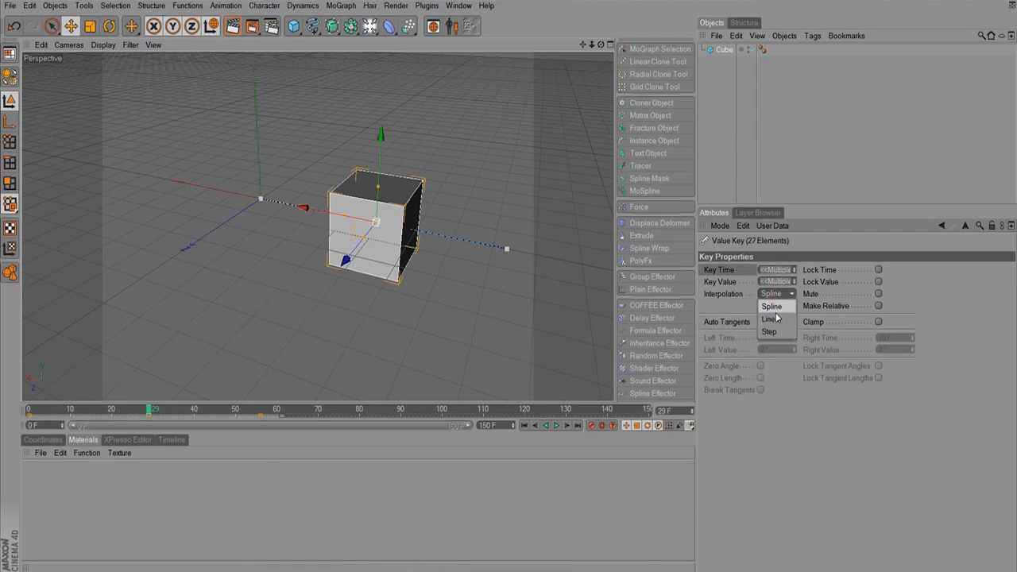
left_click(768, 332)
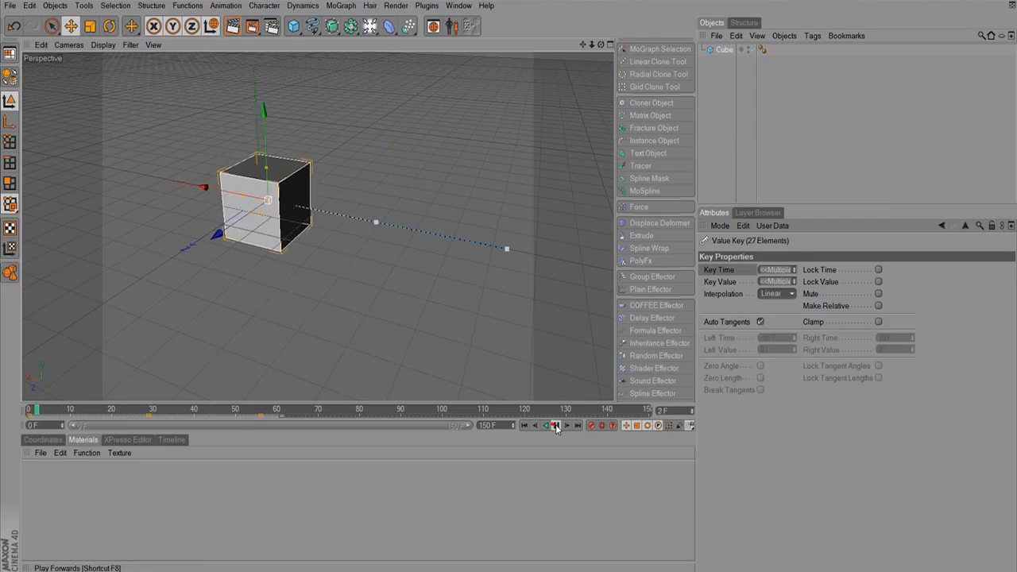
left_click(556, 425)
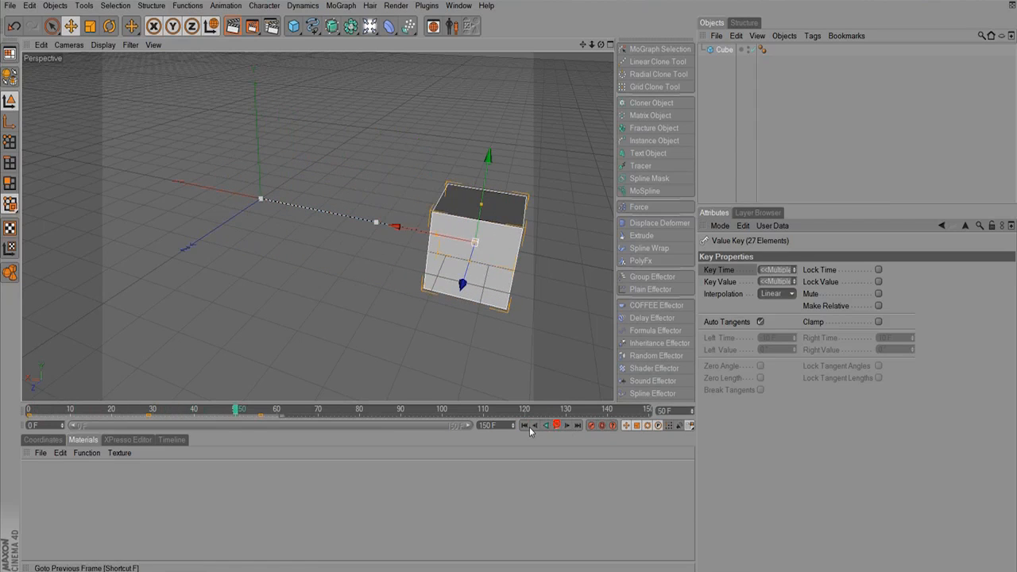
left_click(777, 293)
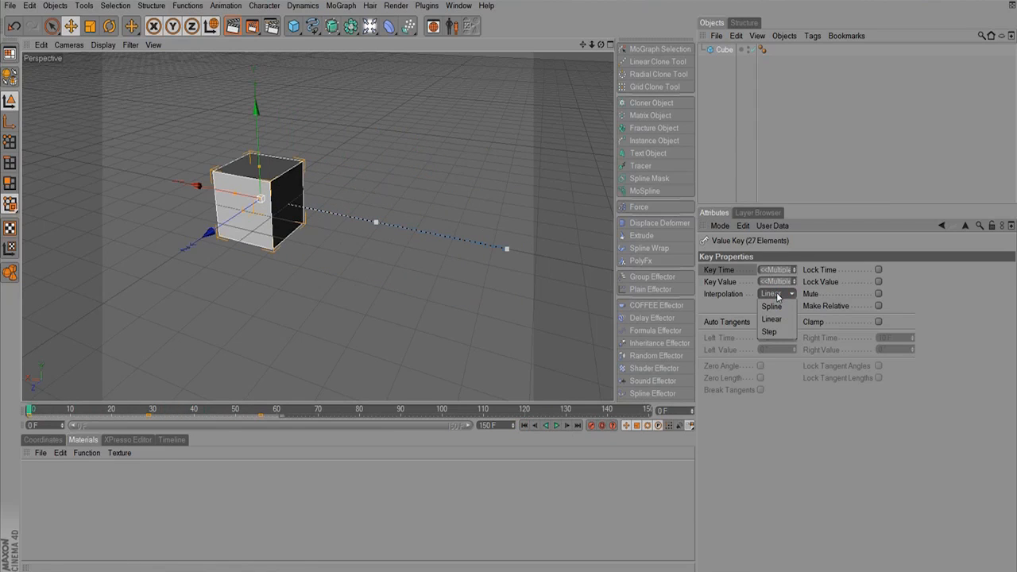
left_click(770, 306)
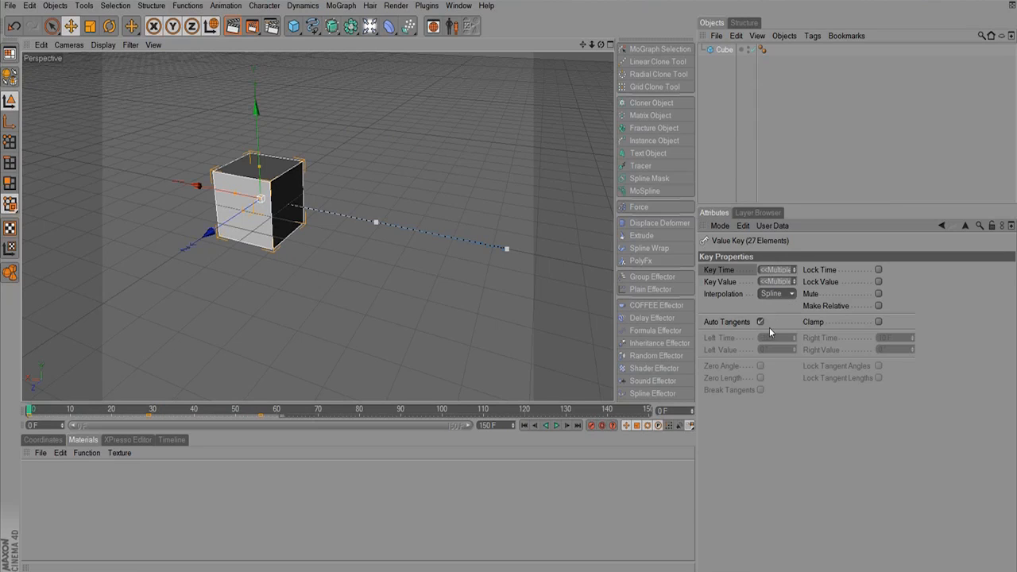
left_click(556, 425)
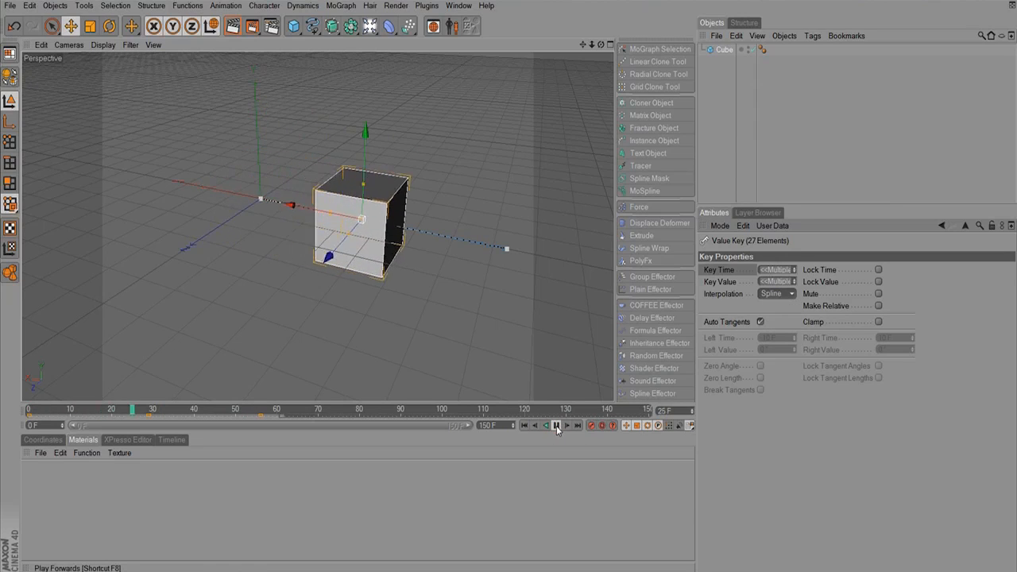
left_click(556, 425)
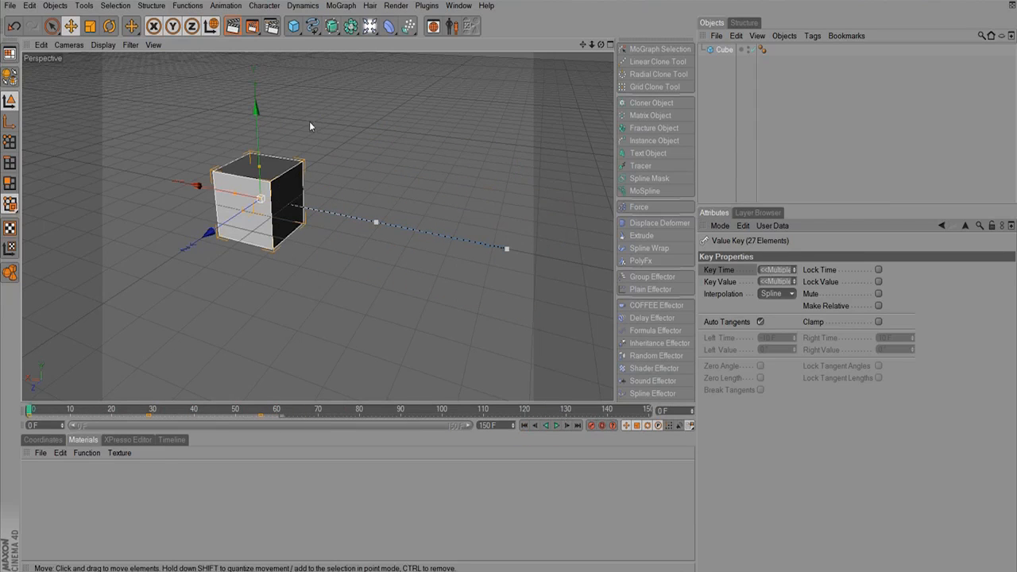
mouse_move(31, 344)
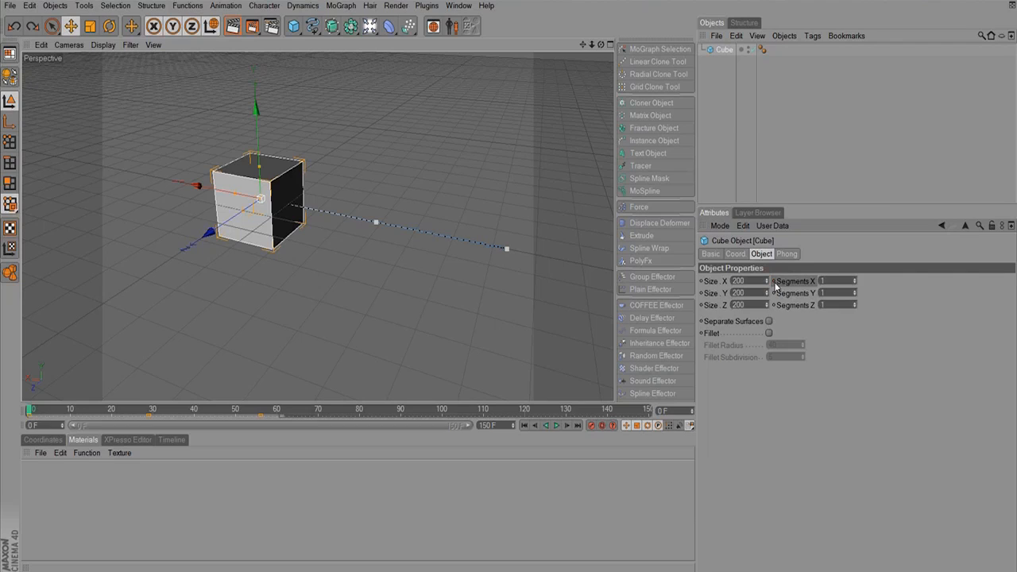
Step: Show the cube's Coord tab values and open the position fields' Animation right-click menu
left_click(734, 254)
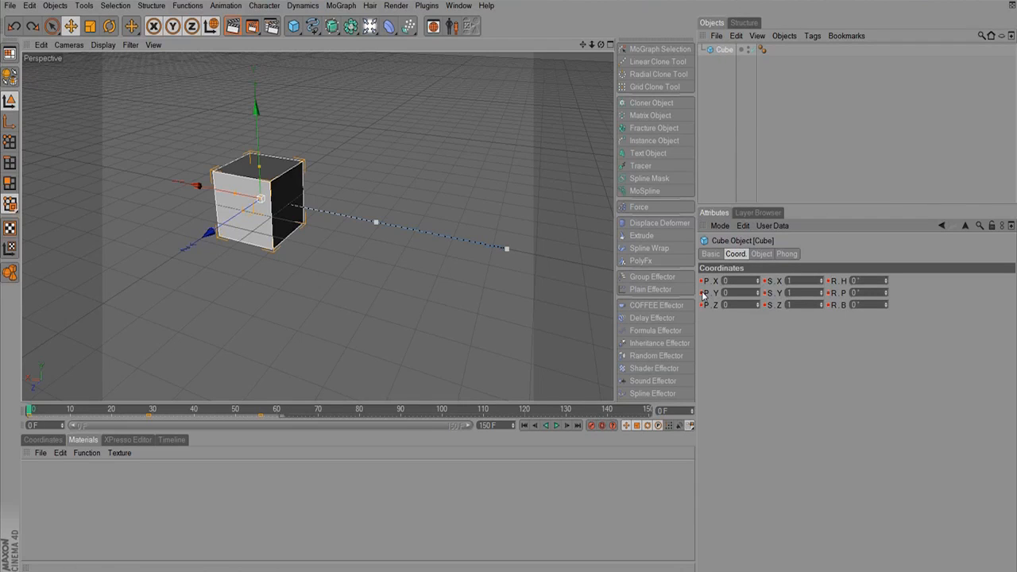
right_click(735, 280)
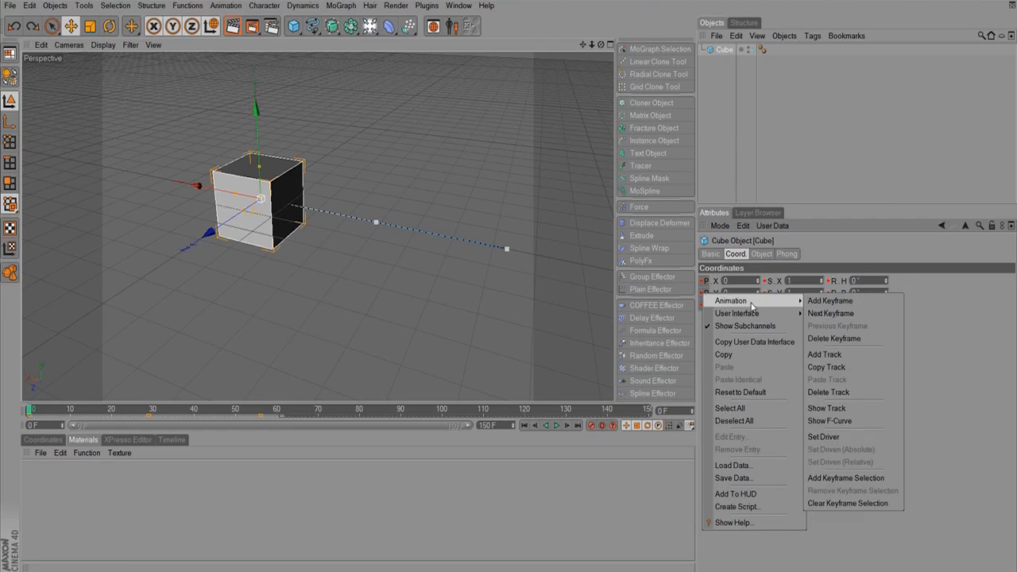
left_click(783, 341)
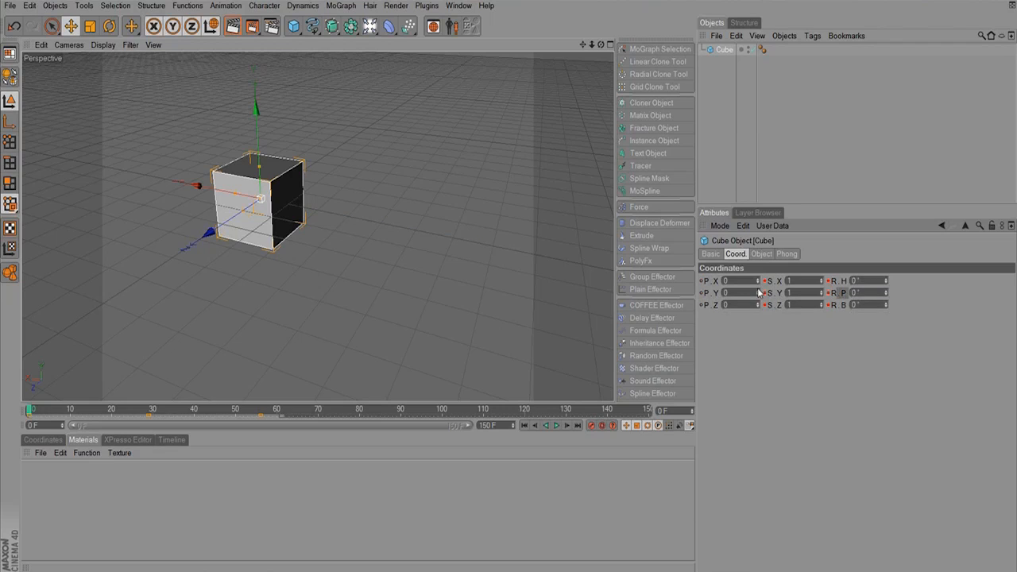
right_click(738, 281)
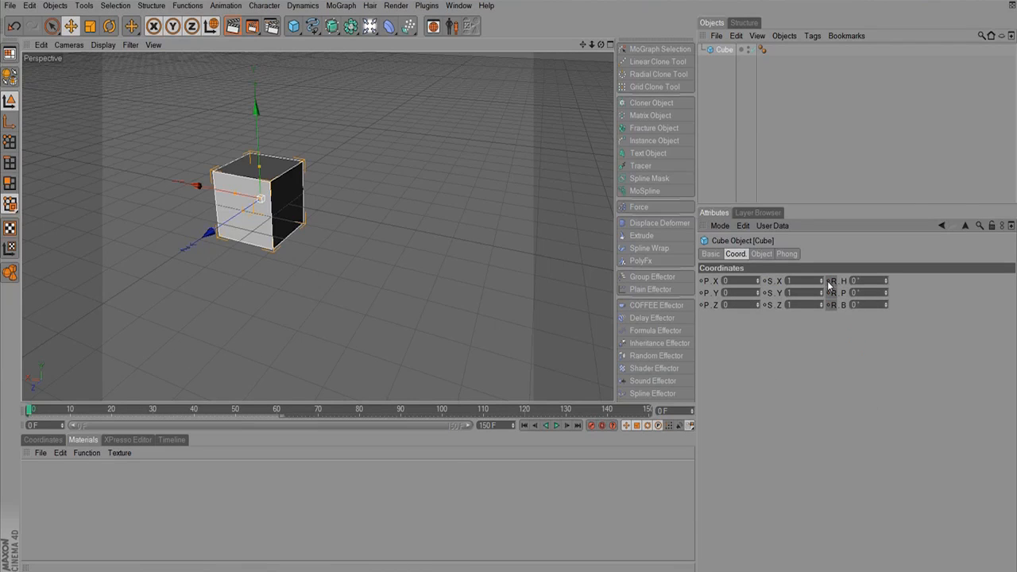
mouse_move(842, 281)
type("205")
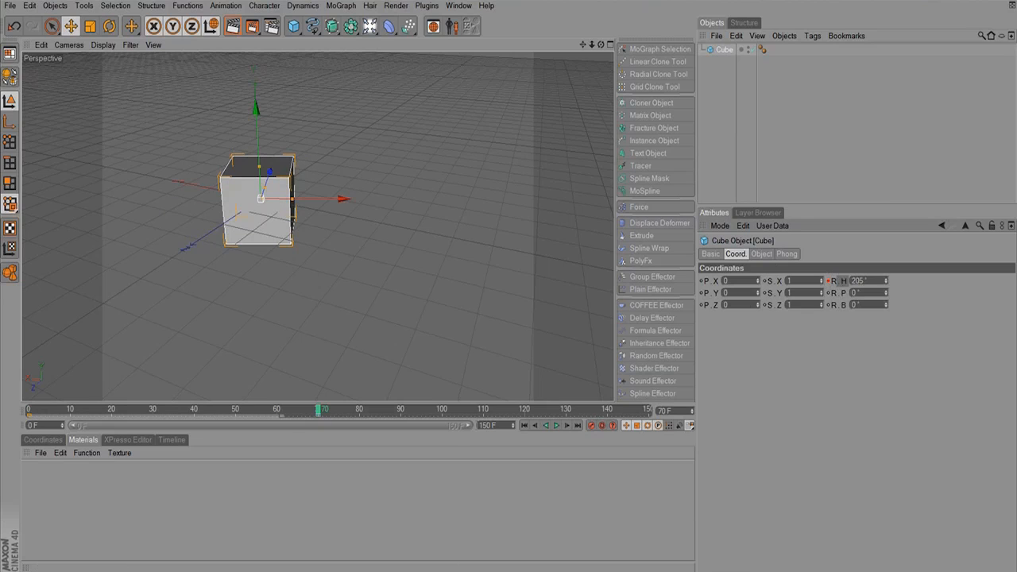
Step: Play back the cube's heading spin animation
left_click(555, 426)
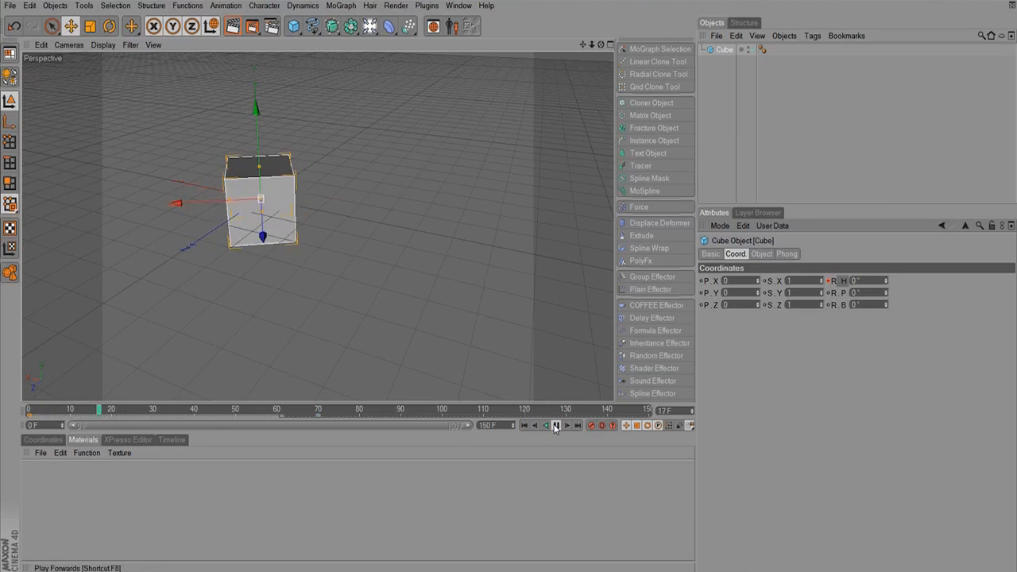
left_click(555, 425)
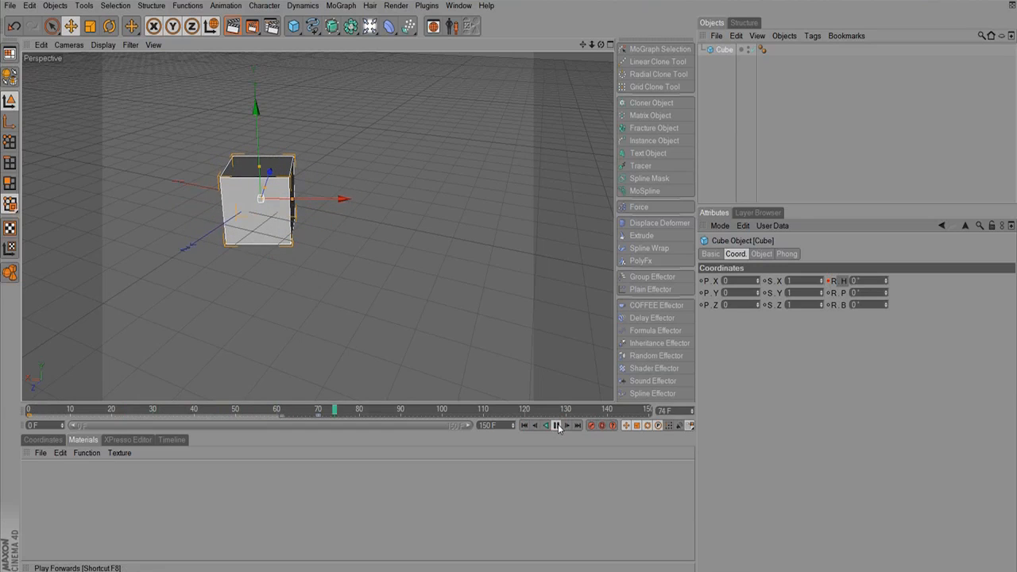
left_click(556, 425)
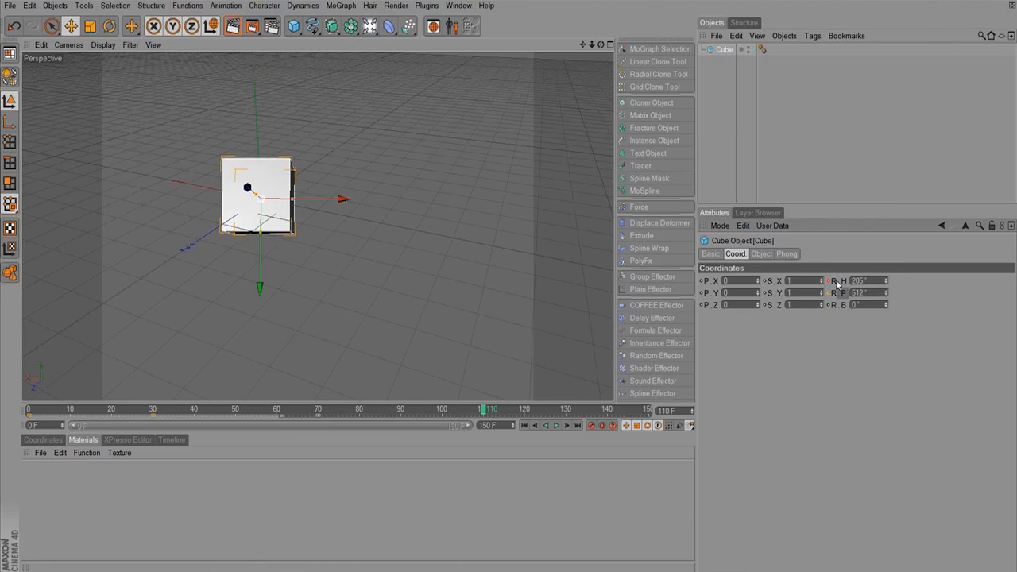
Step: Key the cube's pitch at about 440° at frame 110 and play the tumble
left_click_drag(866, 292, 886, 295)
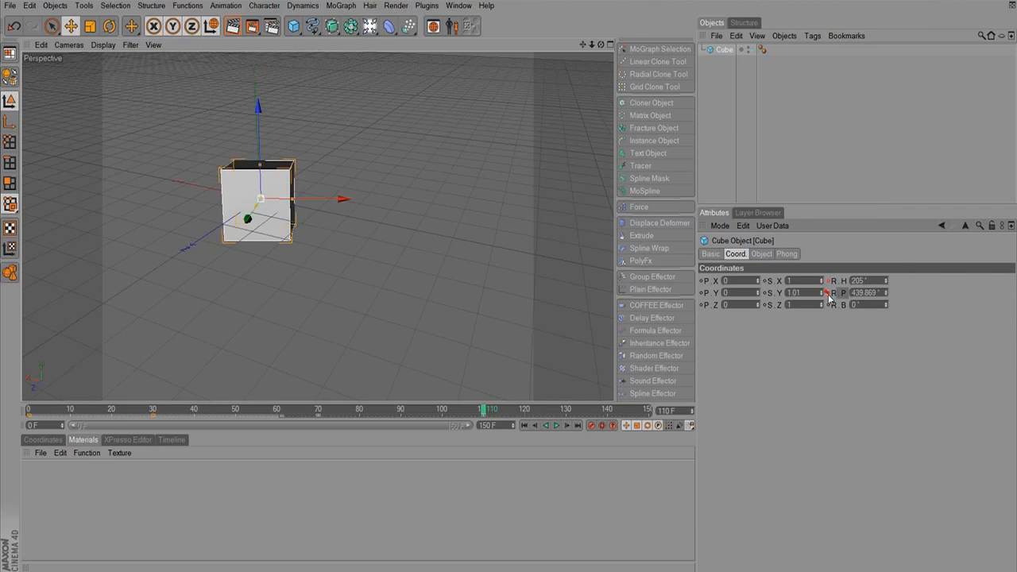
left_click(555, 425)
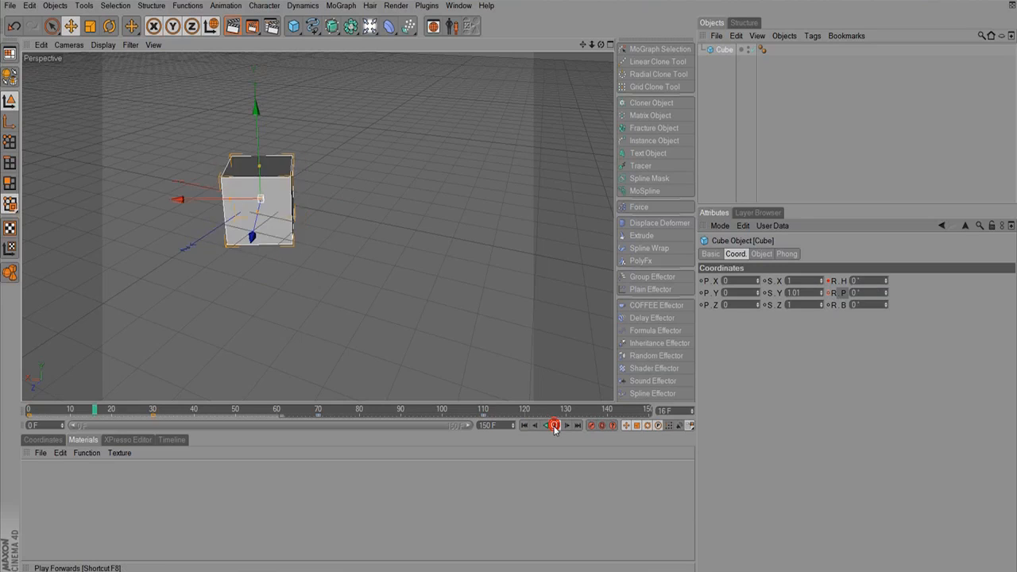
left_click(555, 425)
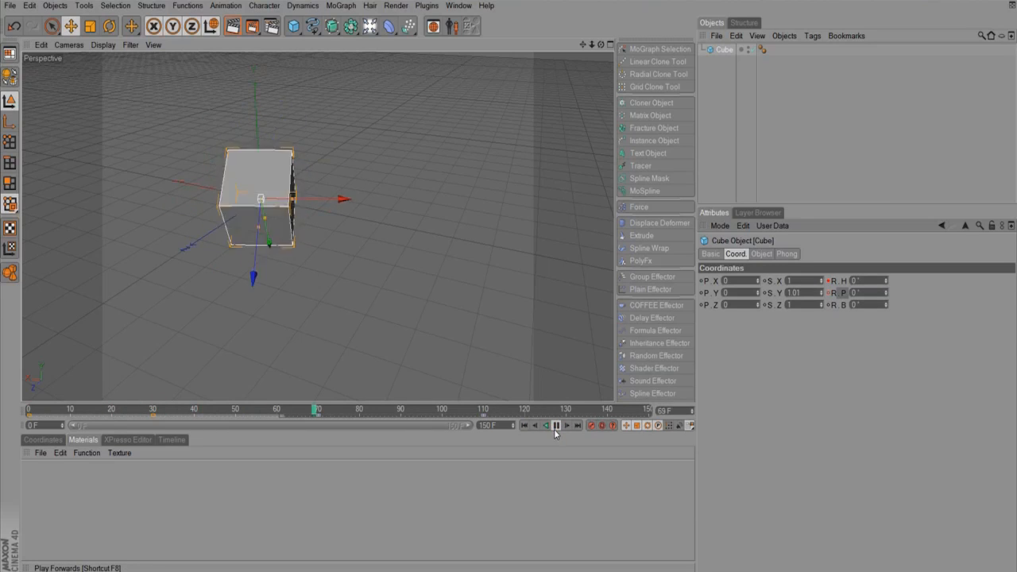
left_click(554, 425)
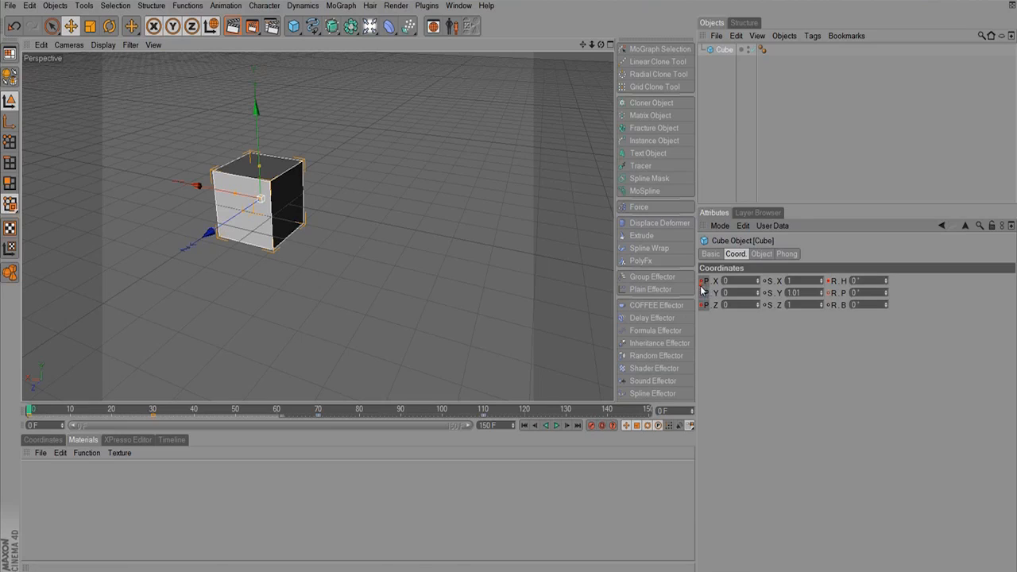
mouse_move(580, 426)
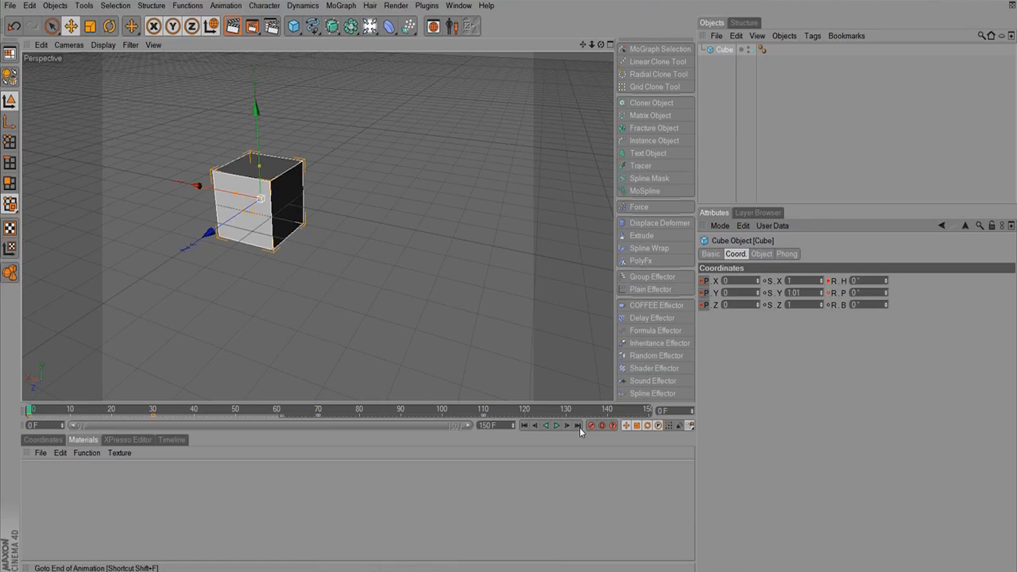
Step: Key the cube's far position at frame 150 and X scale 2.532, then play
left_click_drag(258, 199, 460, 199)
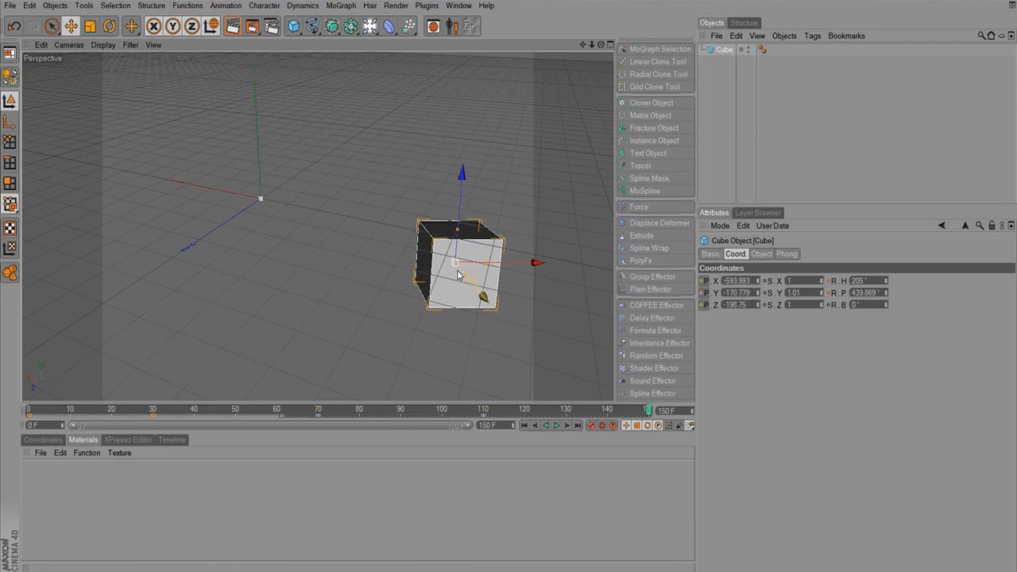
left_click_drag(457, 266, 513, 318)
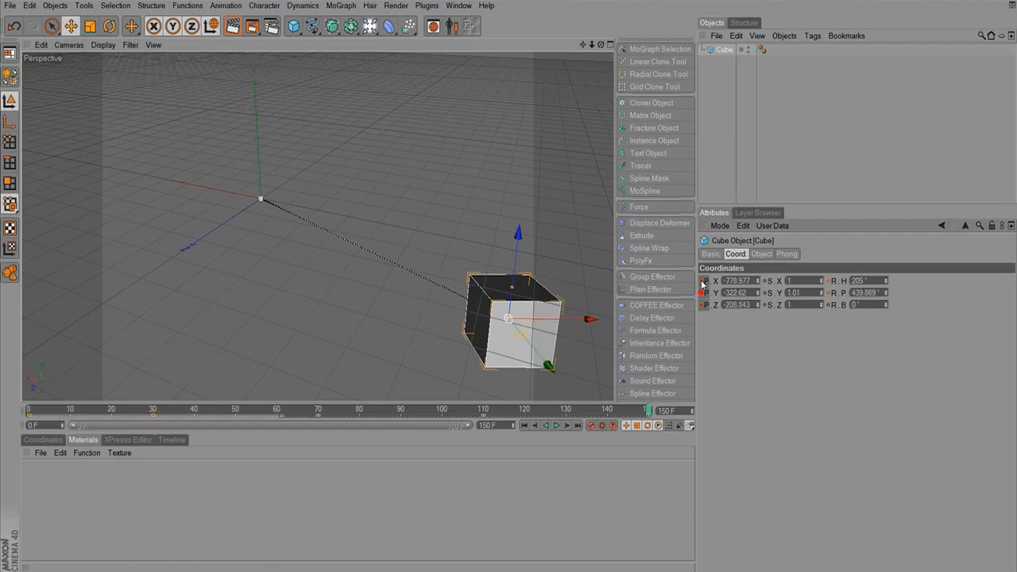
left_click(556, 425)
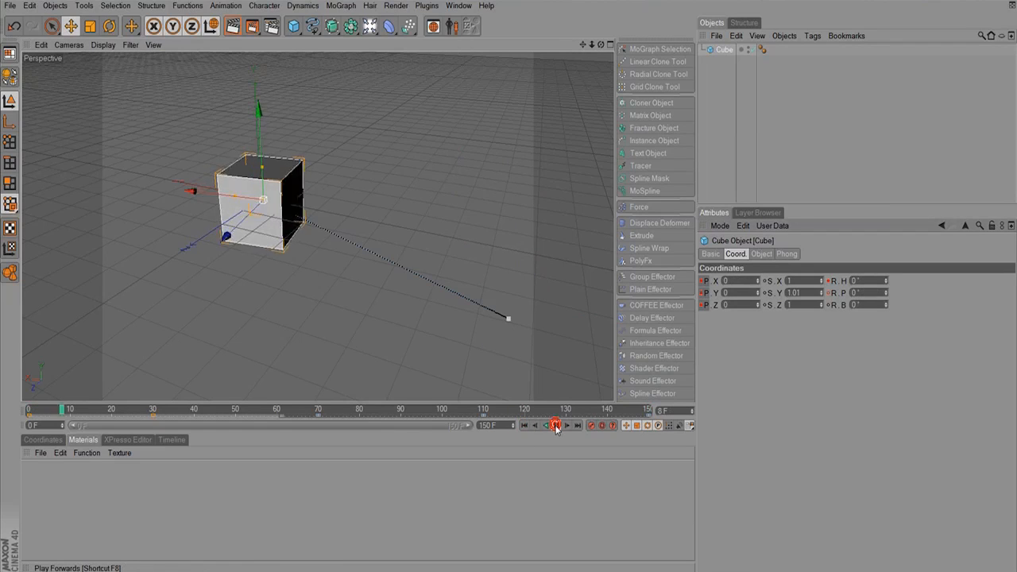
left_click(555, 425)
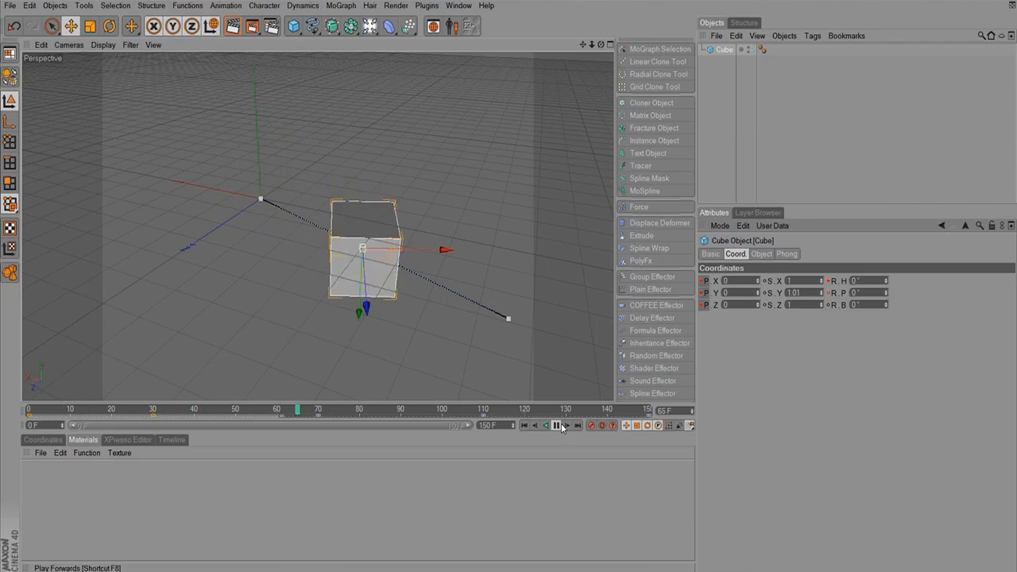
left_click(523, 425)
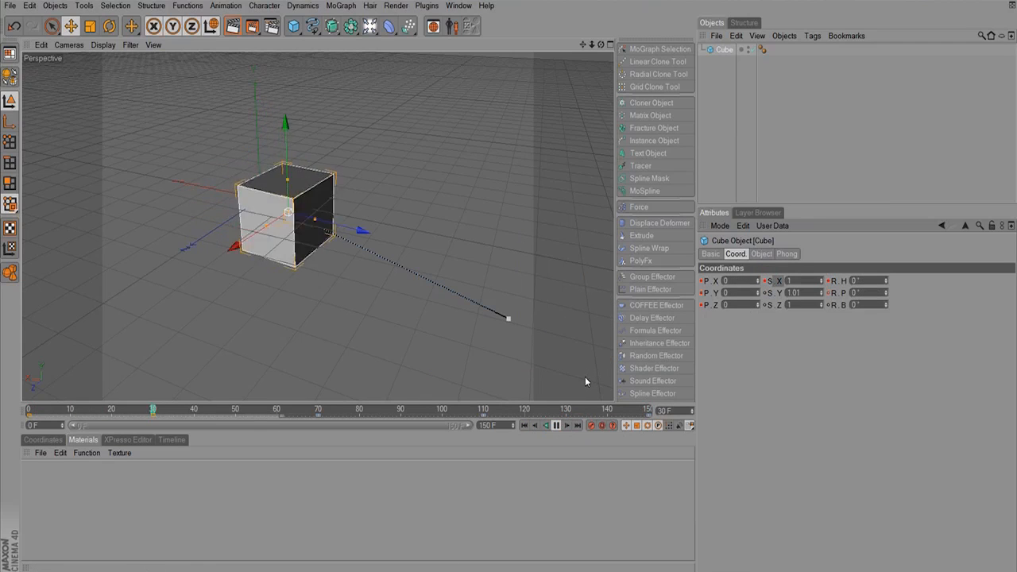
left_click(653, 367)
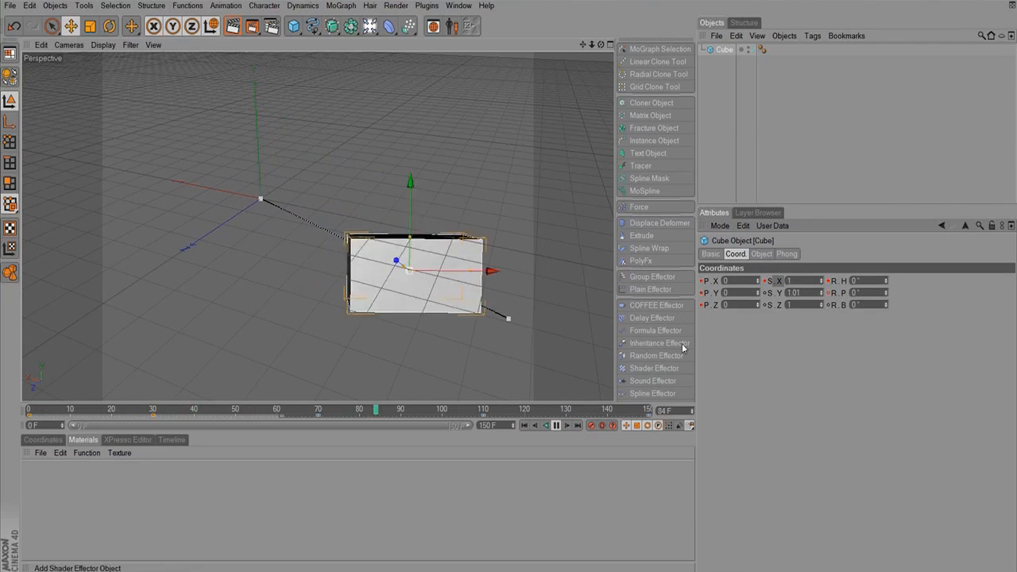
left_click(557, 425)
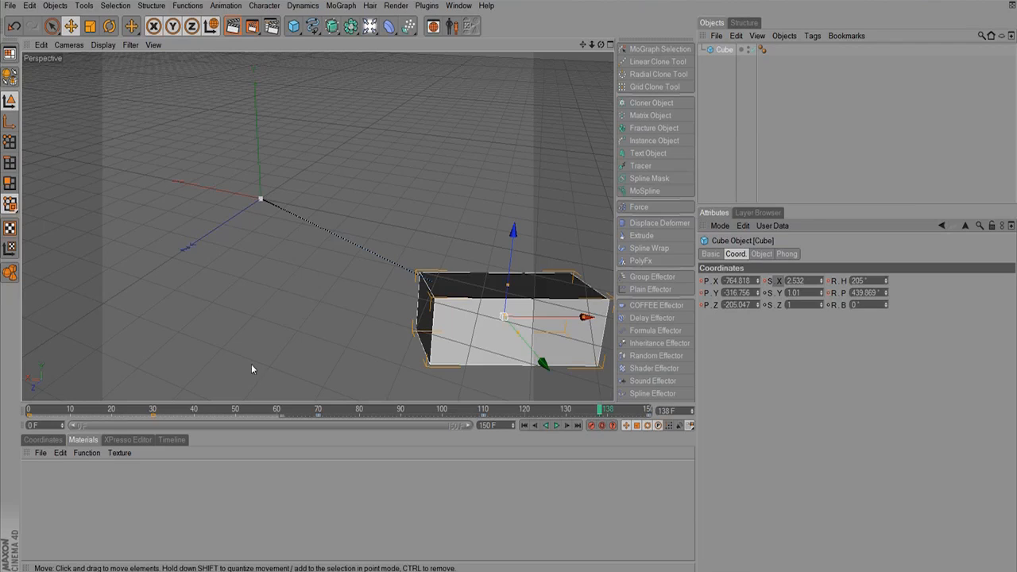
Step: In the Timeline, move the frame 30 key to a new frame and select all cube keys
left_click(171, 439)
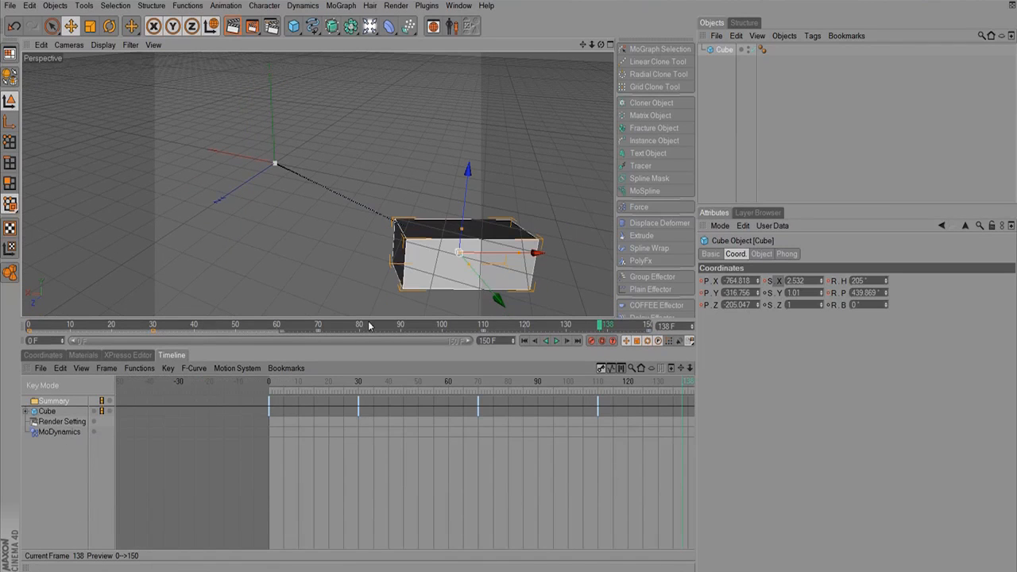
left_click(458, 5)
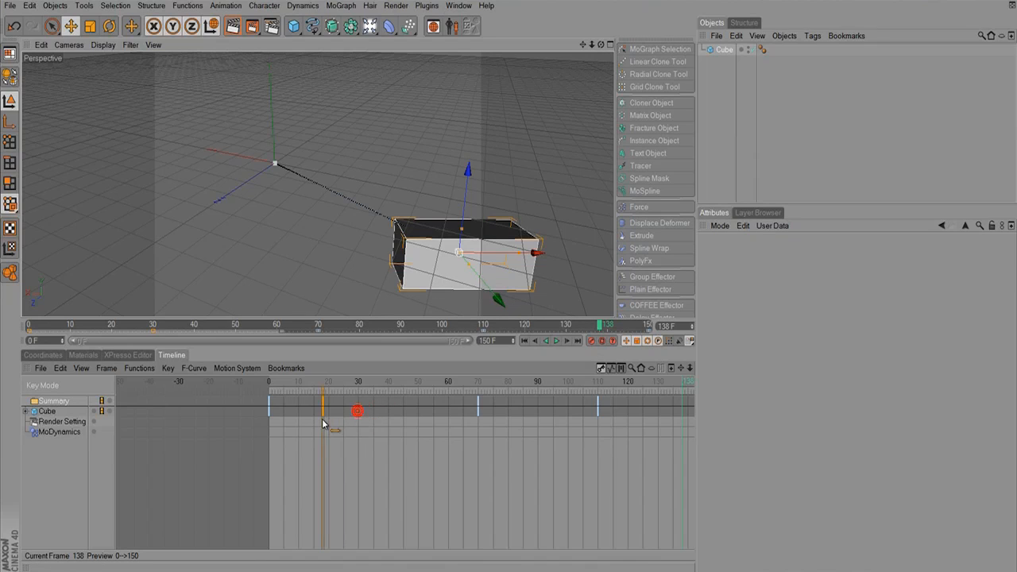
left_click(476, 411)
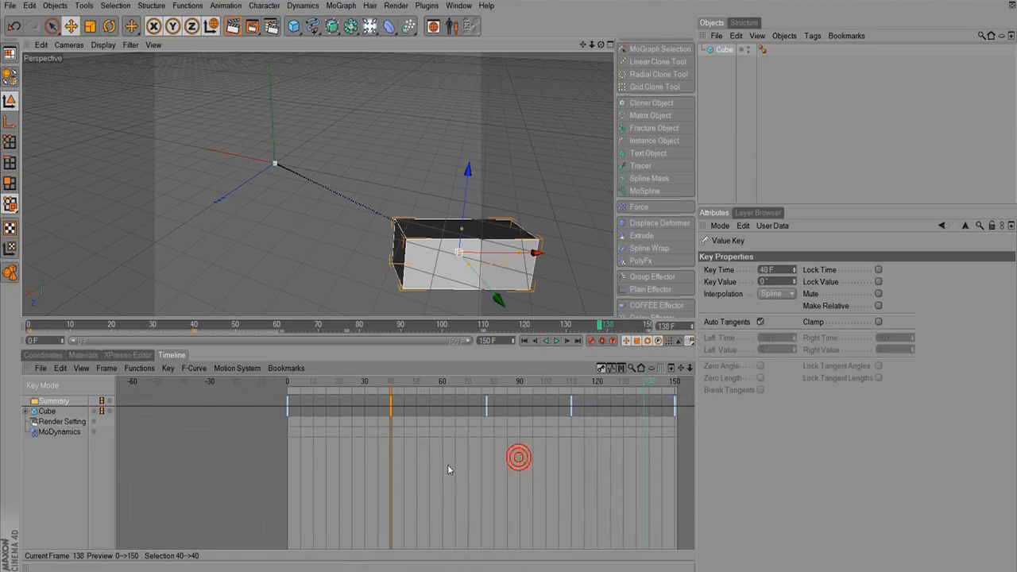
left_click_drag(544, 403, 679, 429)
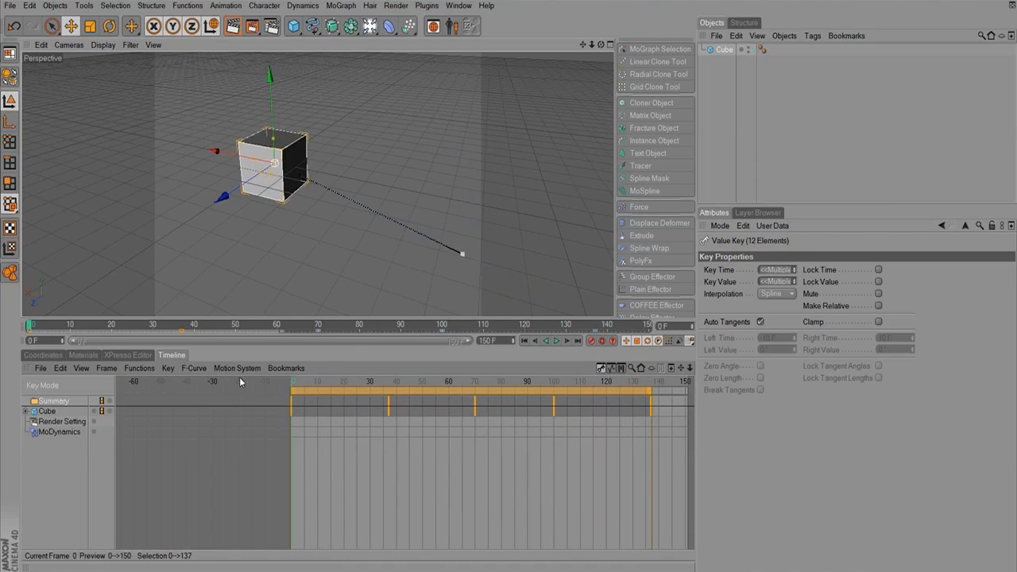
left_click(556, 340)
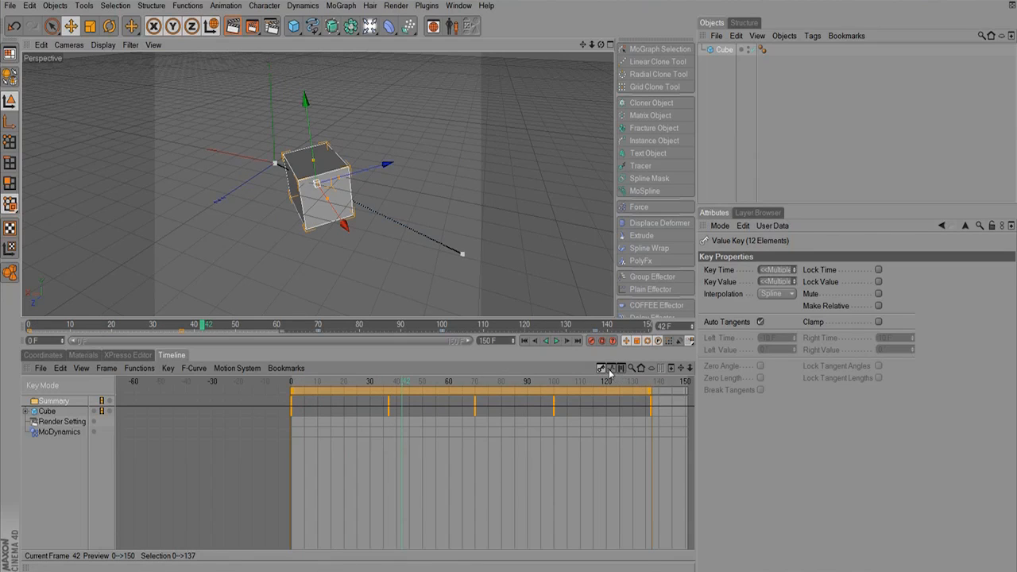
Step: In F-Curve mode, show the Rotation curves and pull the frame 37 key's tangent upward
left_click(610, 367)
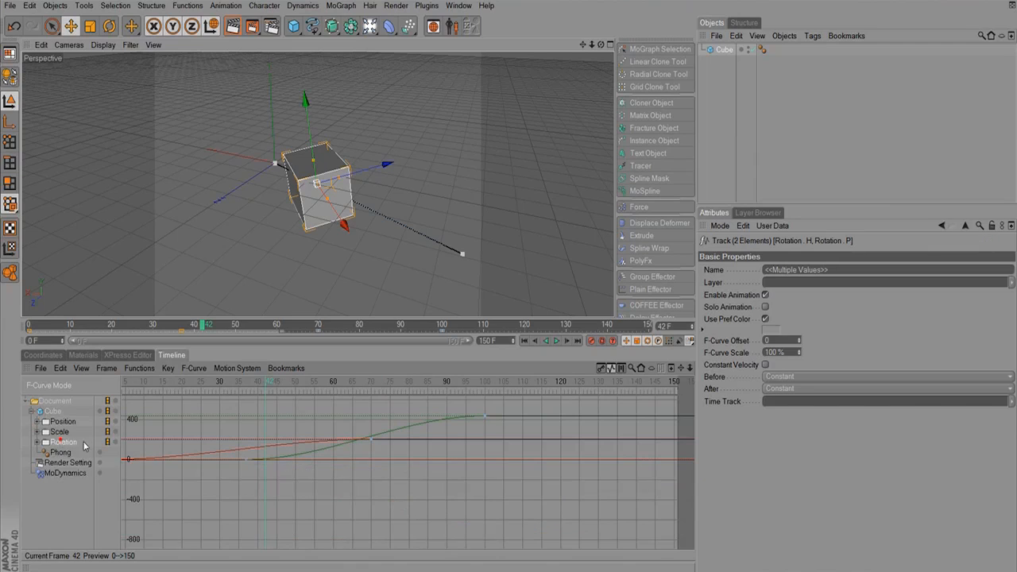
left_click(425, 418)
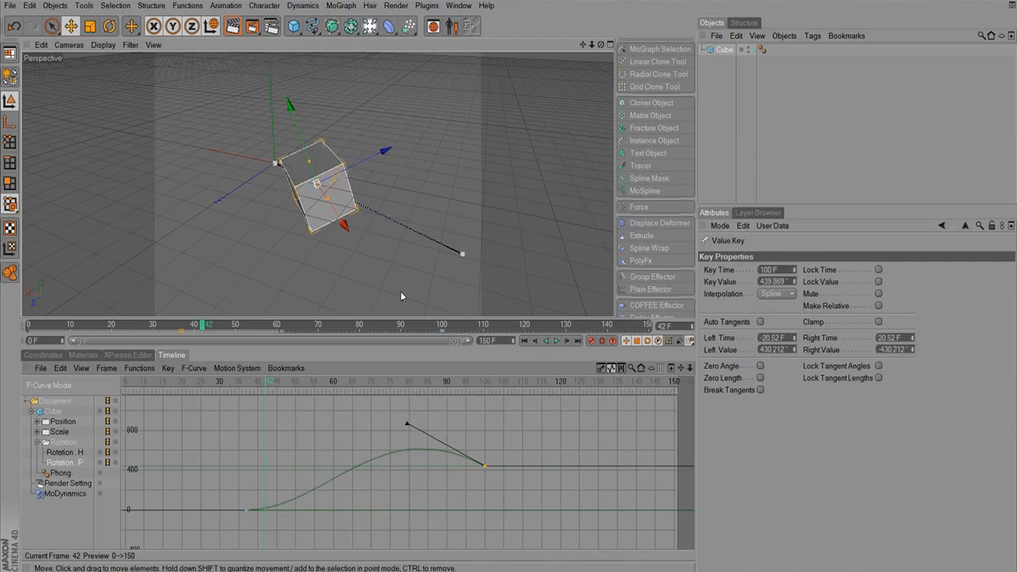
right_click(484, 467)
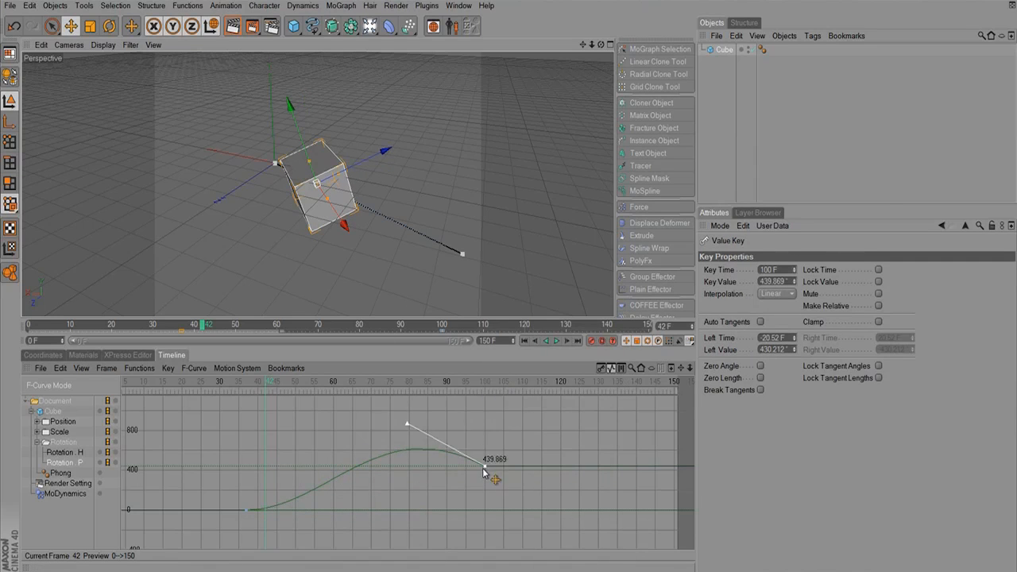
right_click(483, 466)
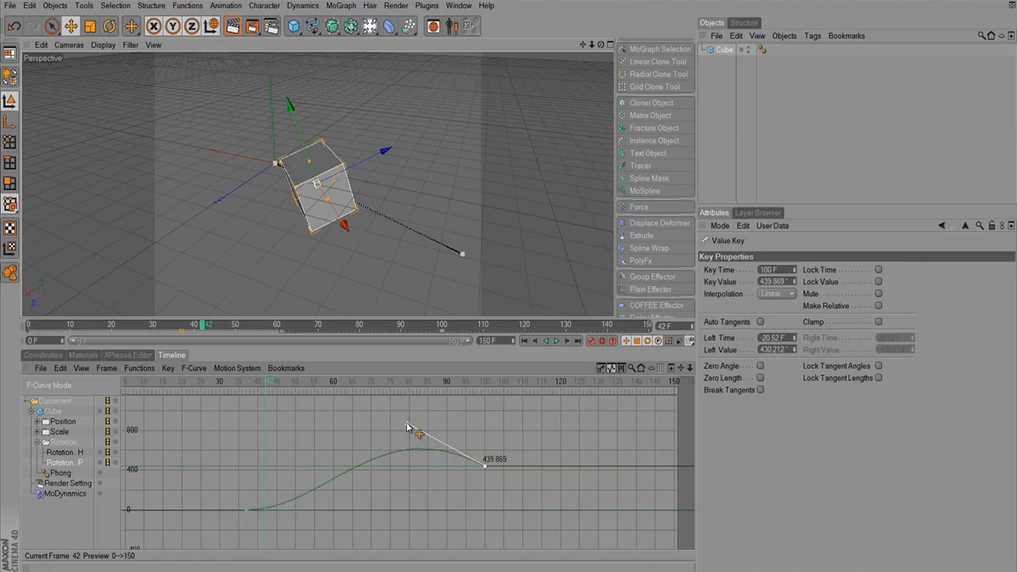
left_click(485, 463)
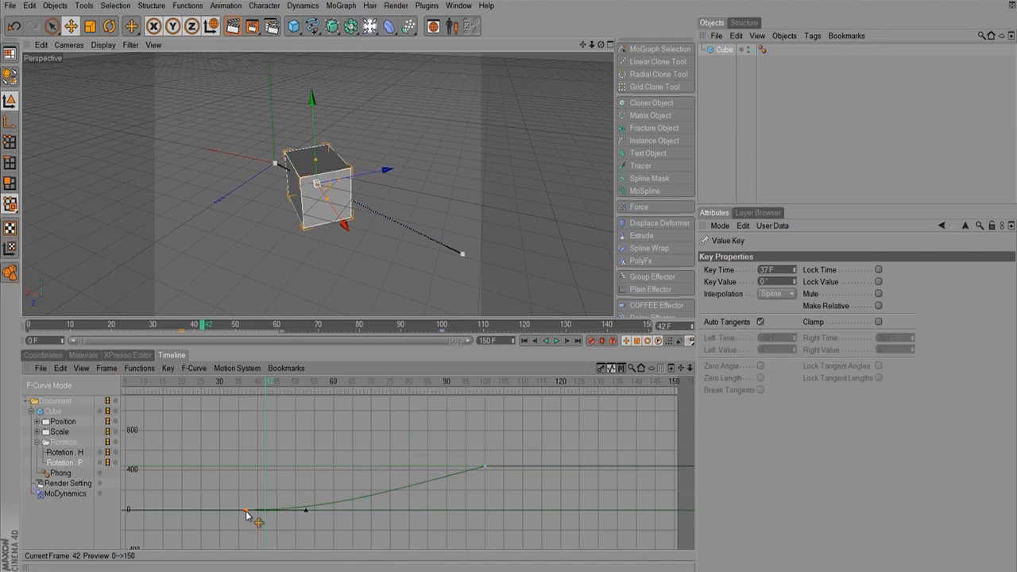
left_click_drag(257, 521, 313, 506)
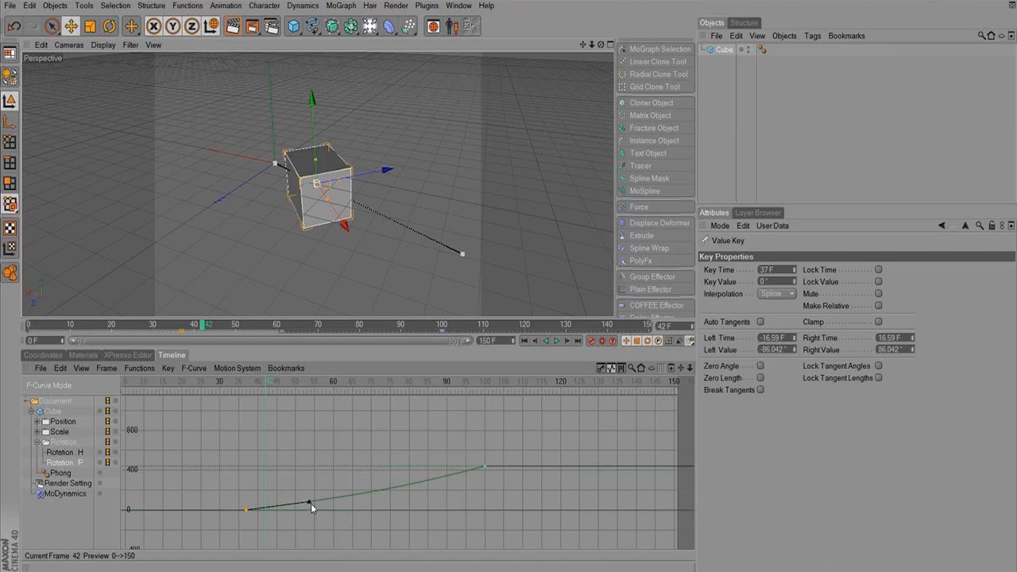
Step: Review the heading curve and collapse the cube's Rotation tracks
left_click(557, 340)
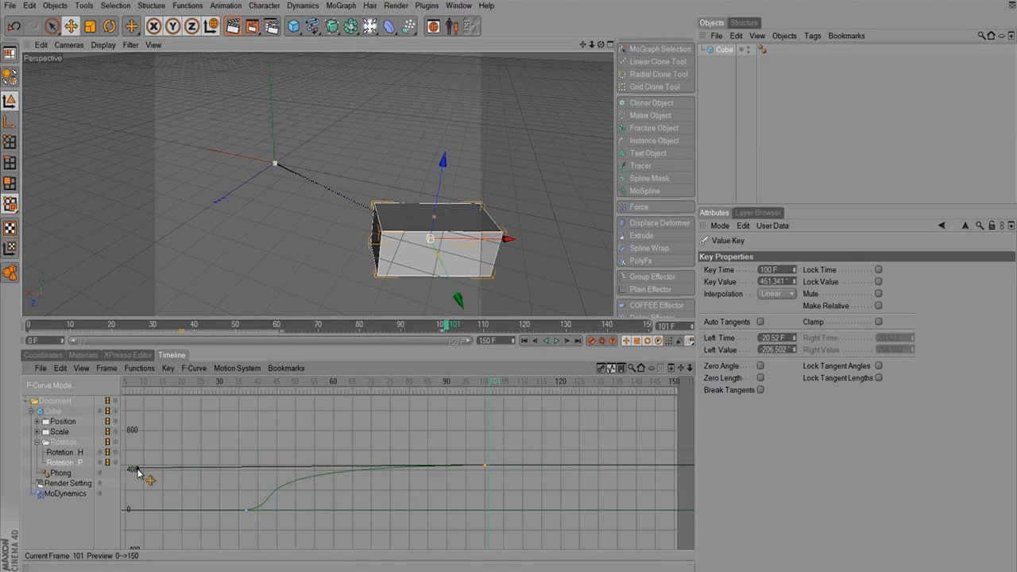
left_click(536, 341)
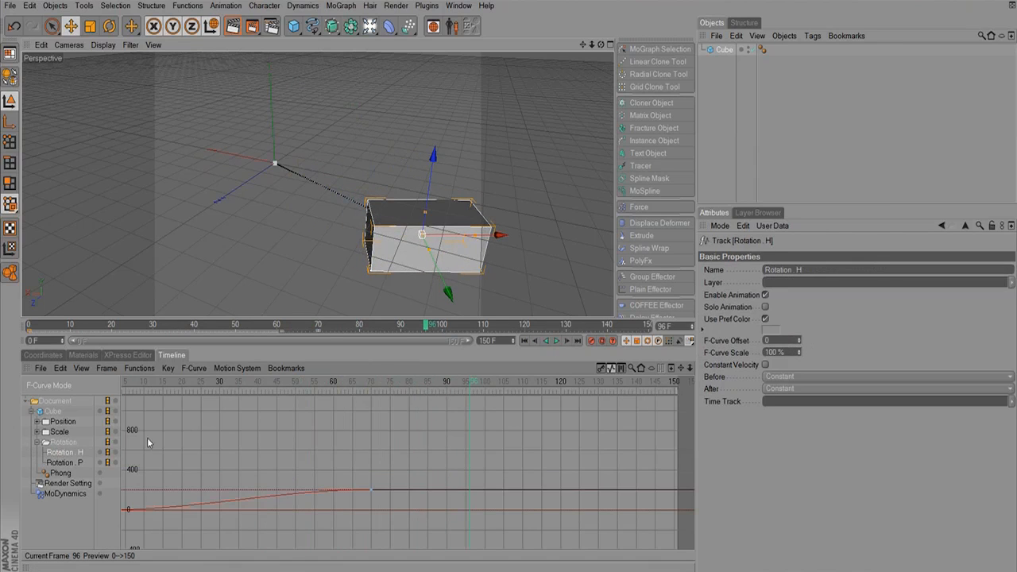
left_click(38, 441)
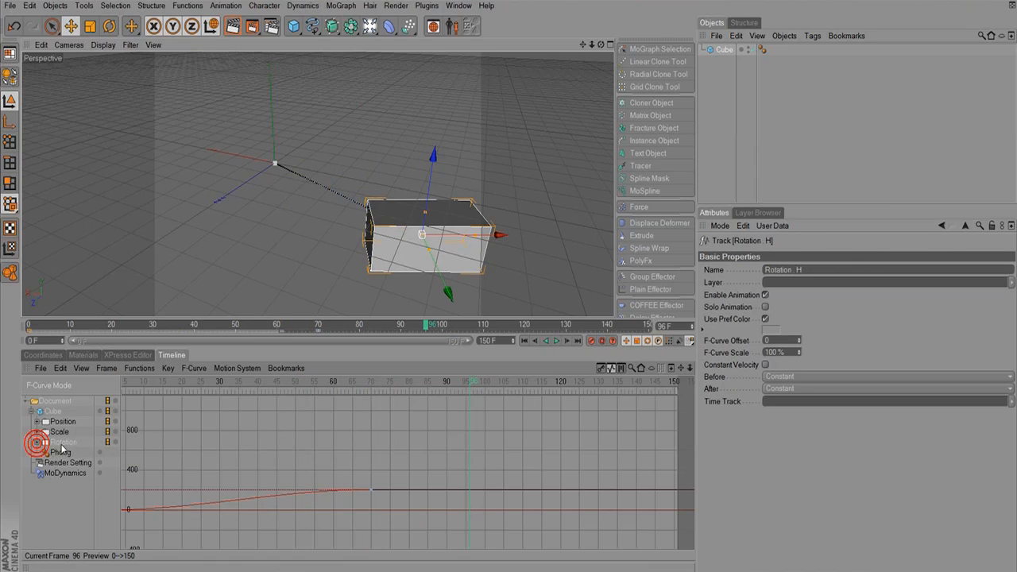
Step: Show all cube curves, use Frame All, select the levelling key, and view the snapshot
left_click(62, 441)
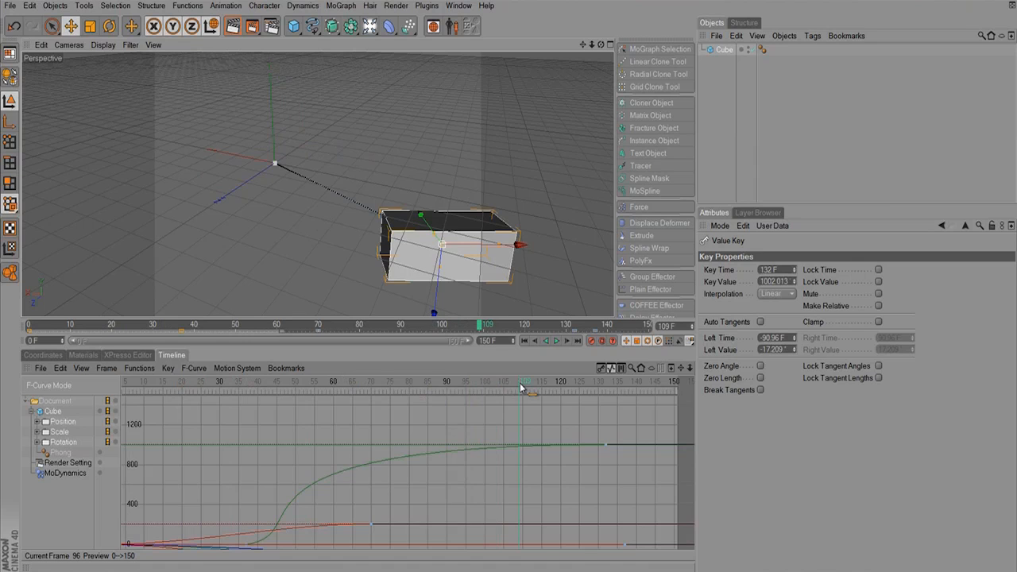
left_click(106, 368)
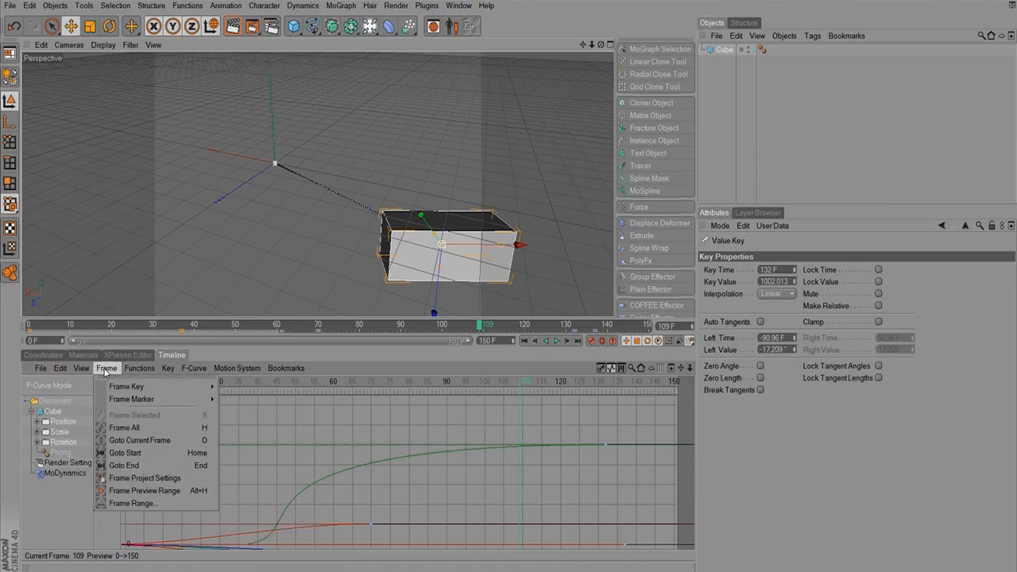
left_click(192, 367)
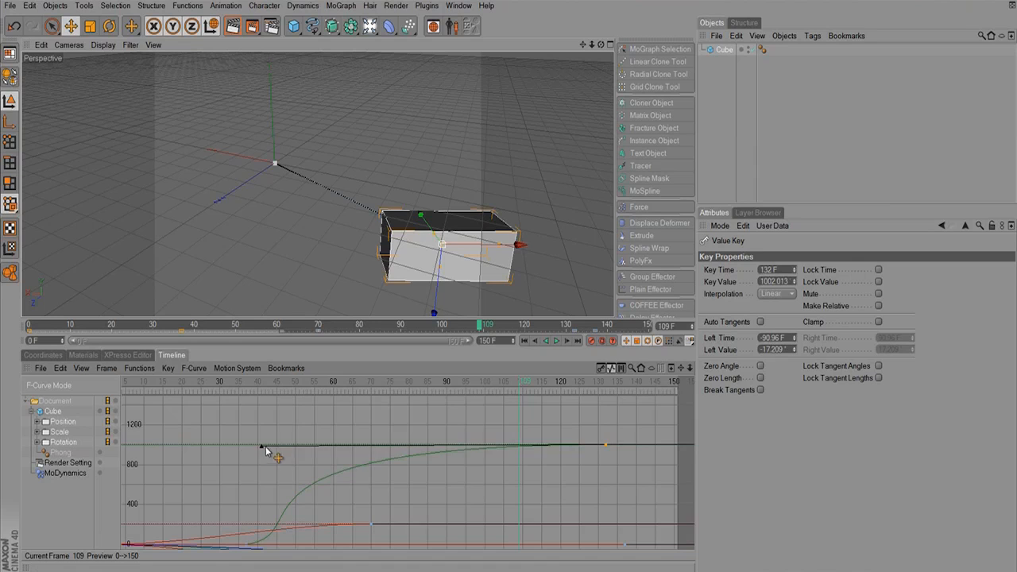
left_click(193, 368)
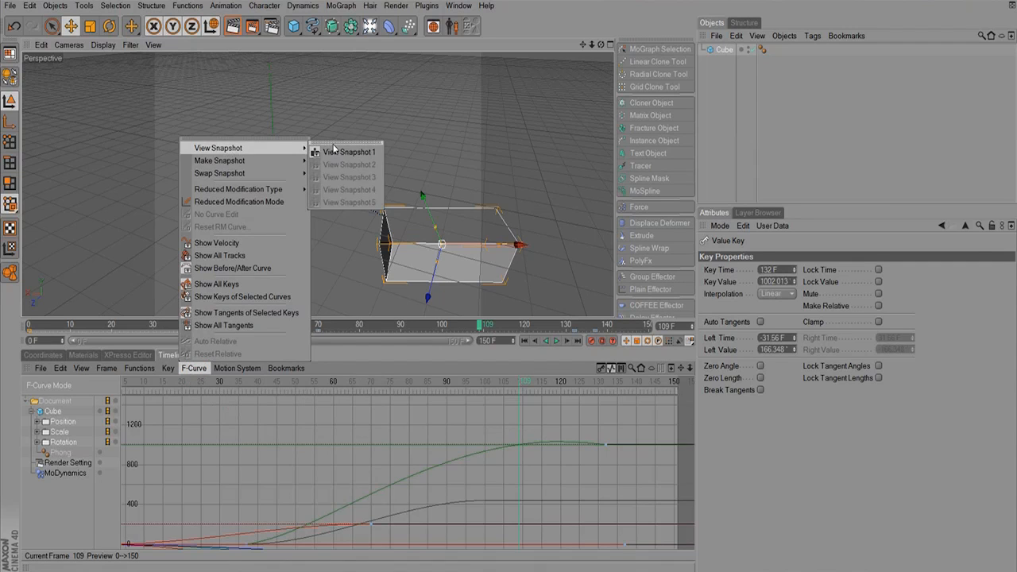
left_click(348, 151)
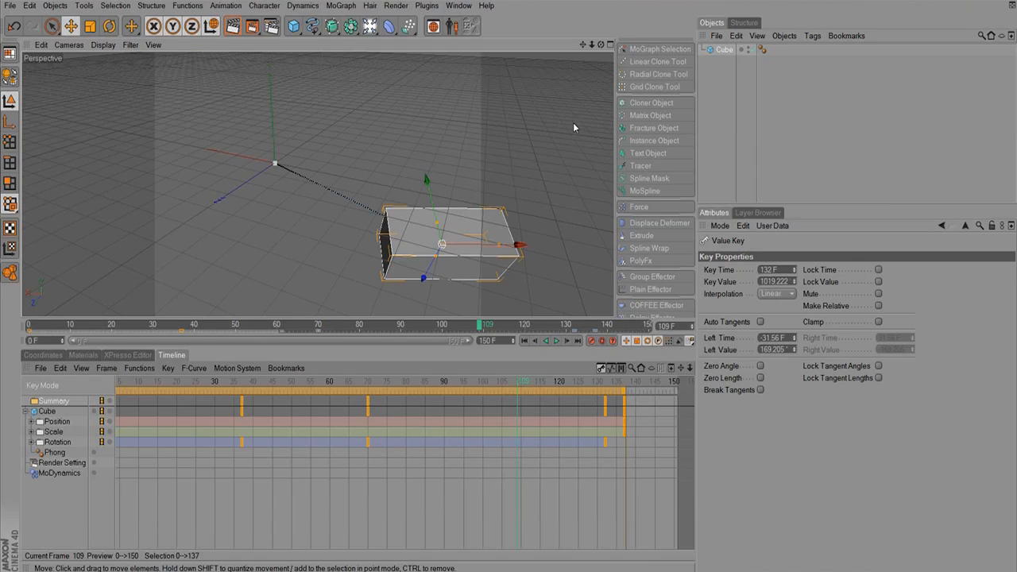
Step: Set Project Settings to 24 fps and 120 frames, scrub the timeline, and delete the cube
left_click(29, 5)
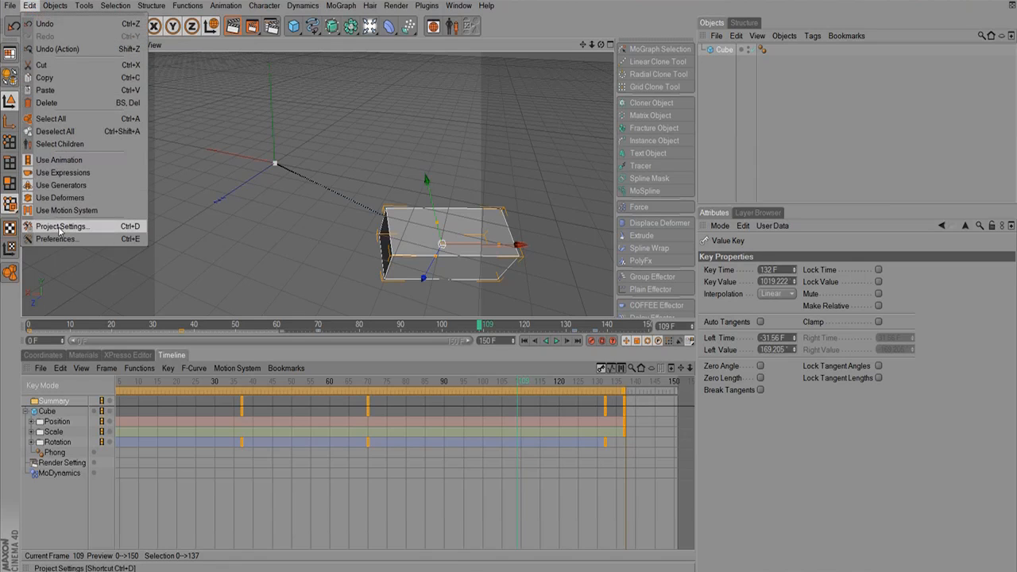
left_click(60, 226)
type("24")
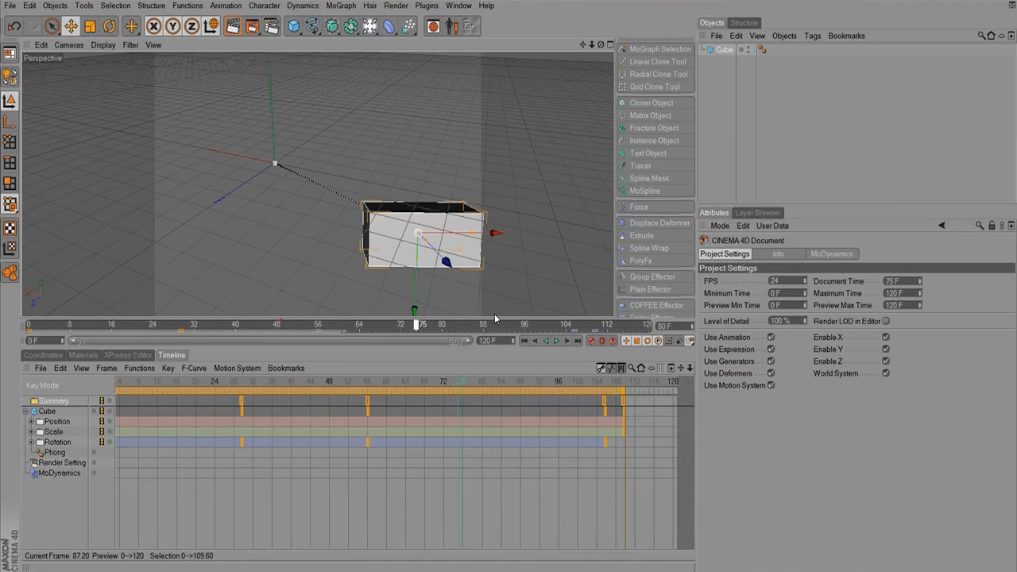
left_click_drag(416, 324, 603, 324)
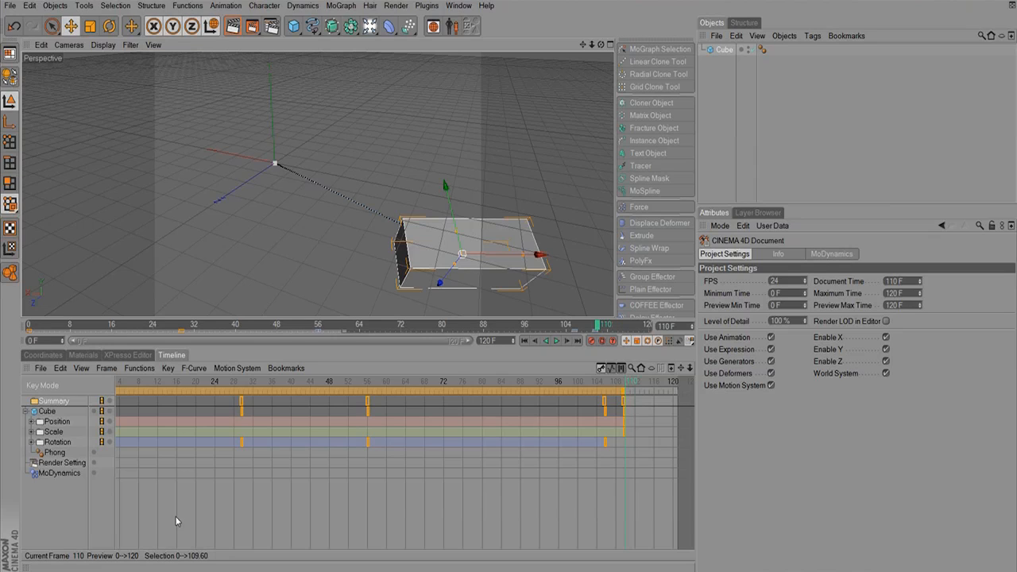
left_click(722, 50)
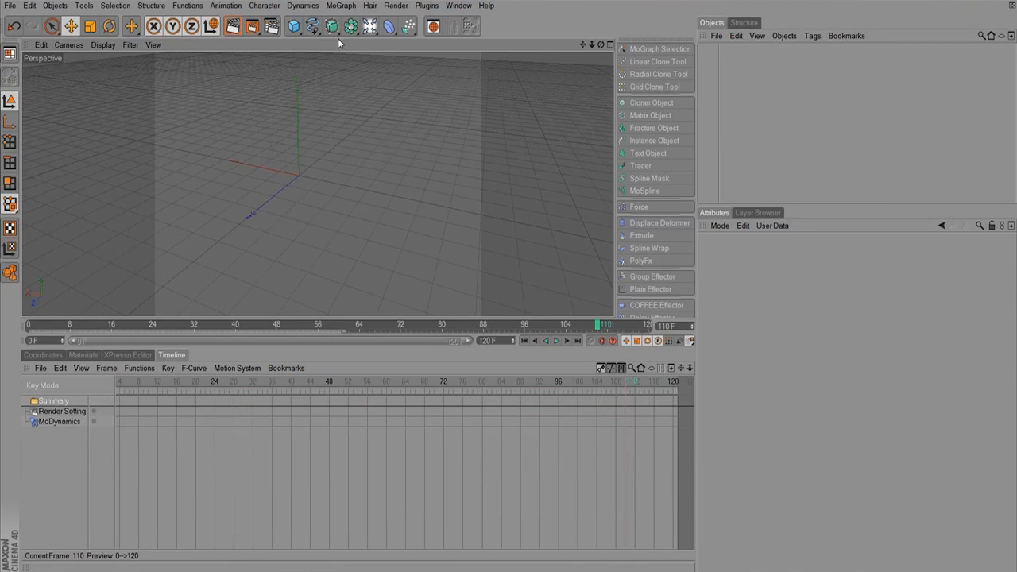
Step: Add a Sweep NURBS object and draw an S-shaped Cubic spline path
left_click(332, 25)
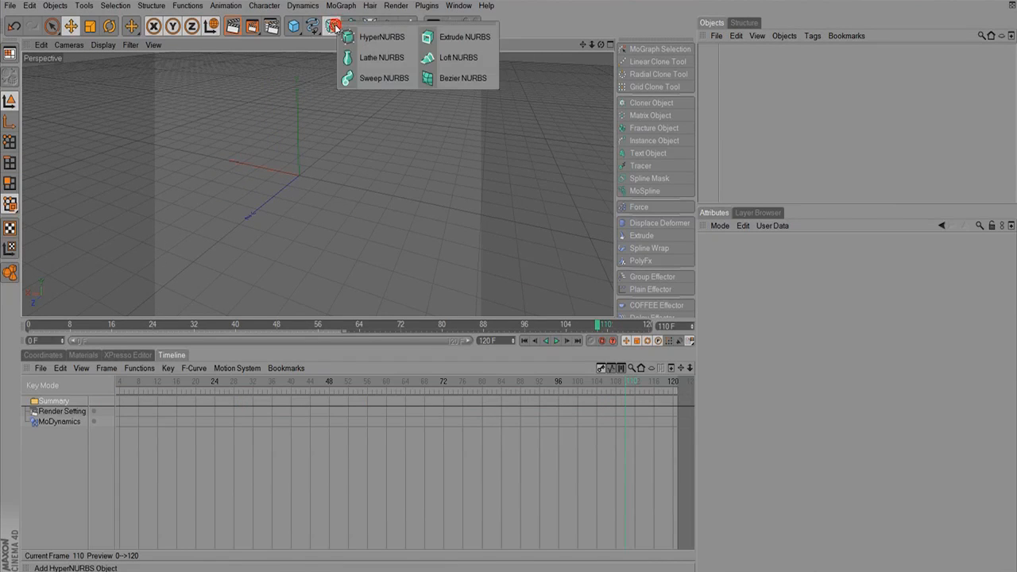
left_click(384, 77)
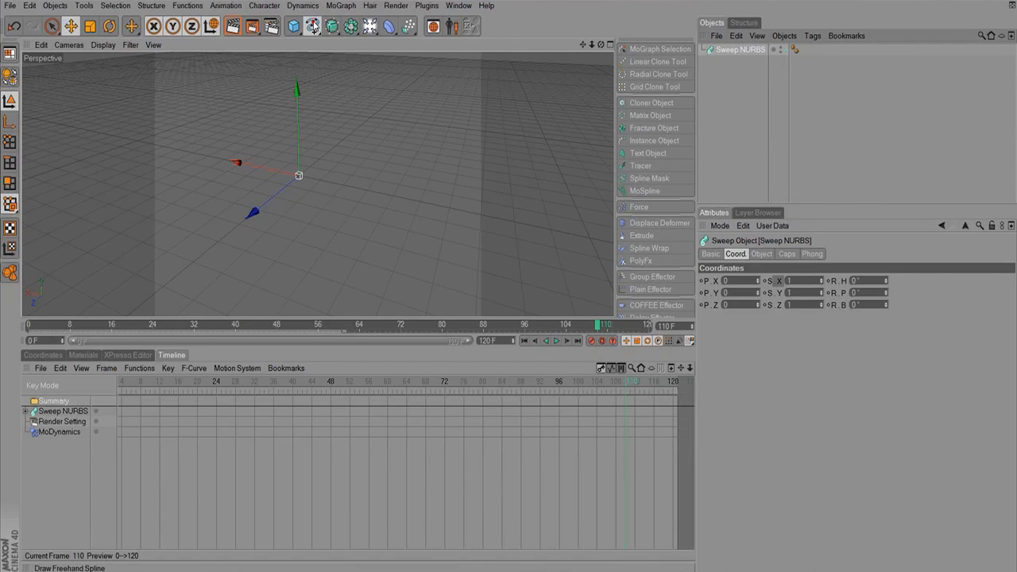
left_click(312, 27)
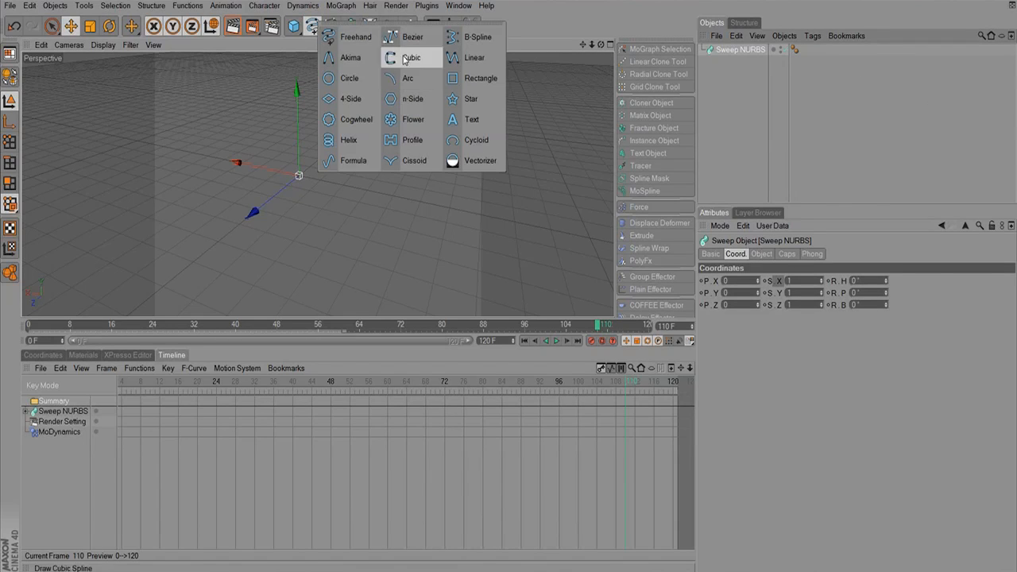
left_click(410, 57)
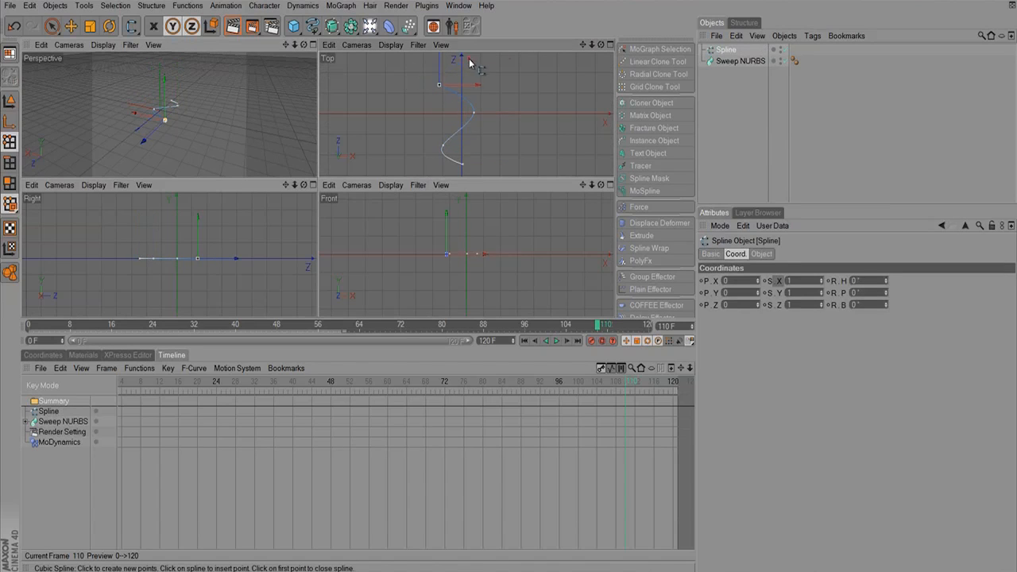
Step: Add a Circle spline profile and place both splines under the Sweep NURBS
left_click(313, 26)
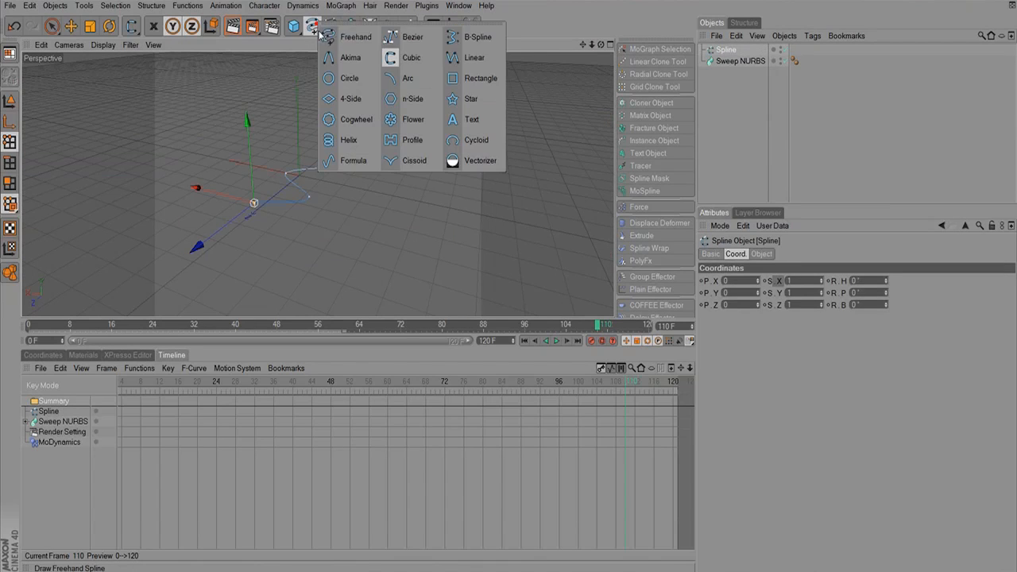
left_click(349, 78)
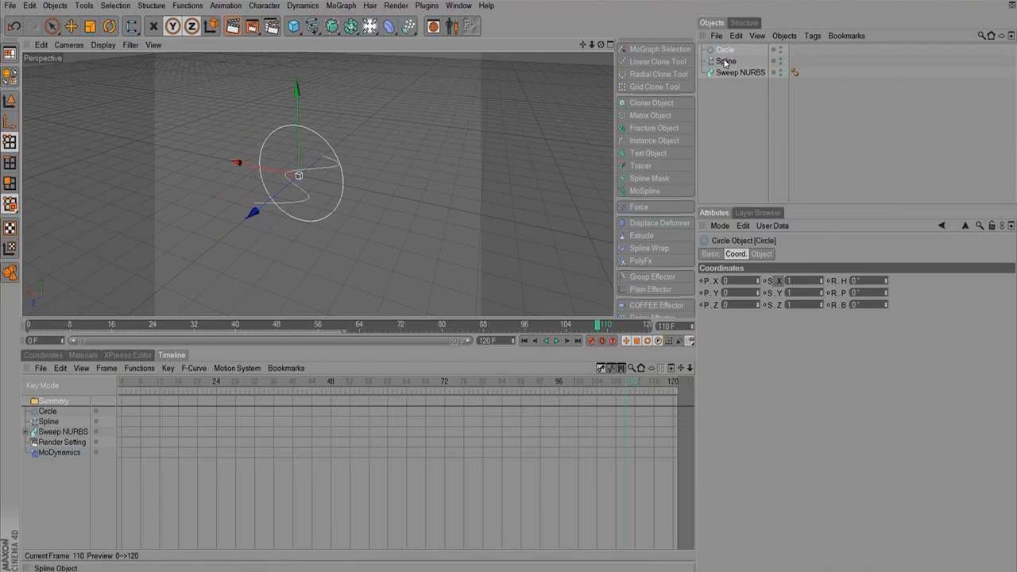
left_click(726, 61)
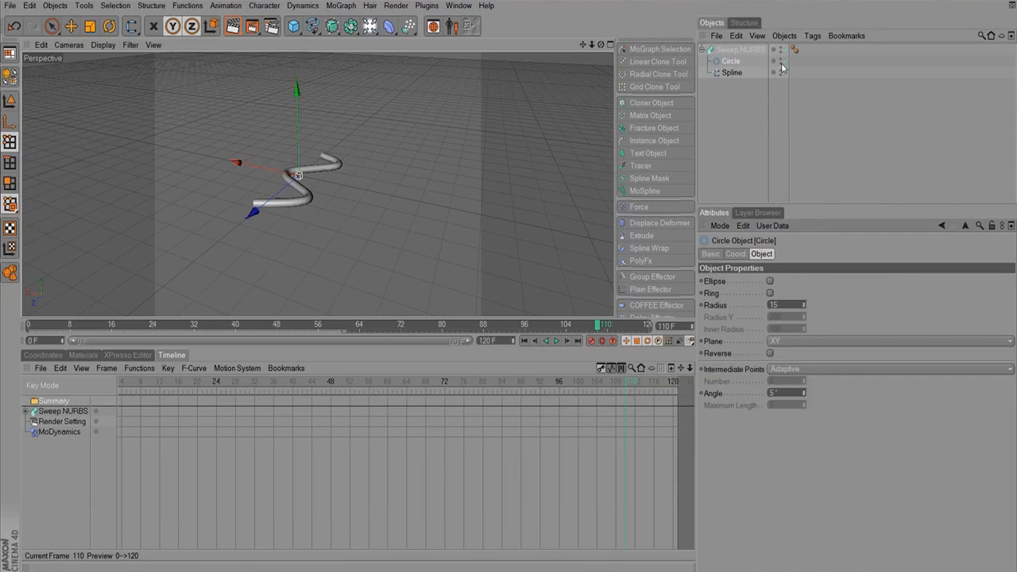
left_click(741, 48)
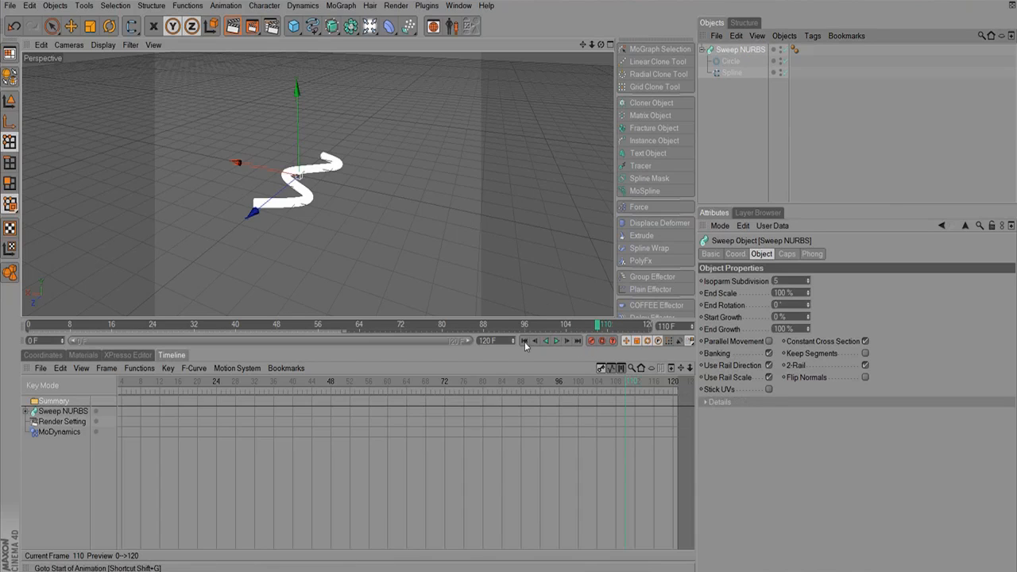
Step: Keyframe the sweep's Start Growth from 100% at frame 0 to 0% at frame 120
left_click(526, 341)
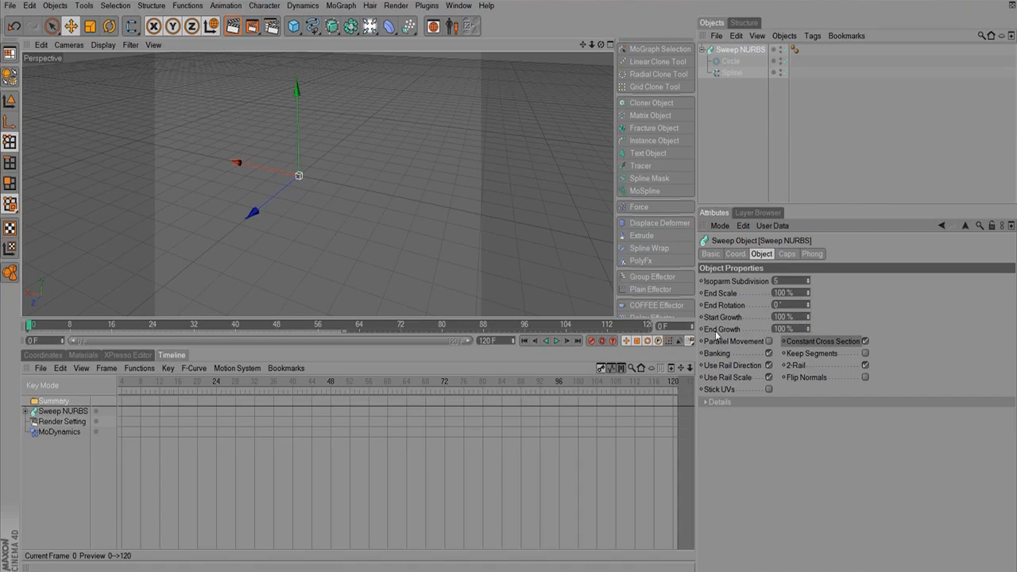
mouse_move(707, 337)
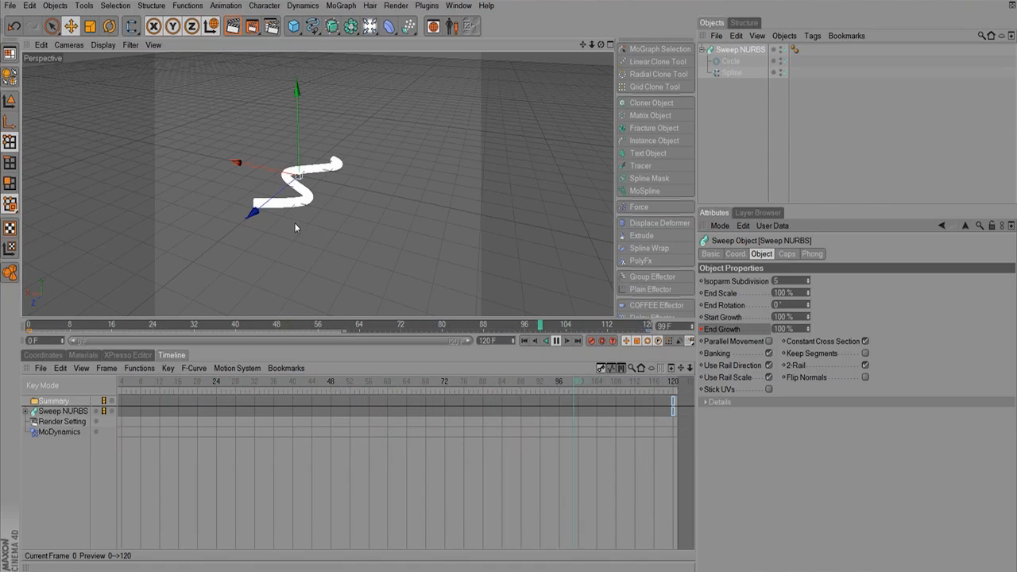
left_click(554, 341)
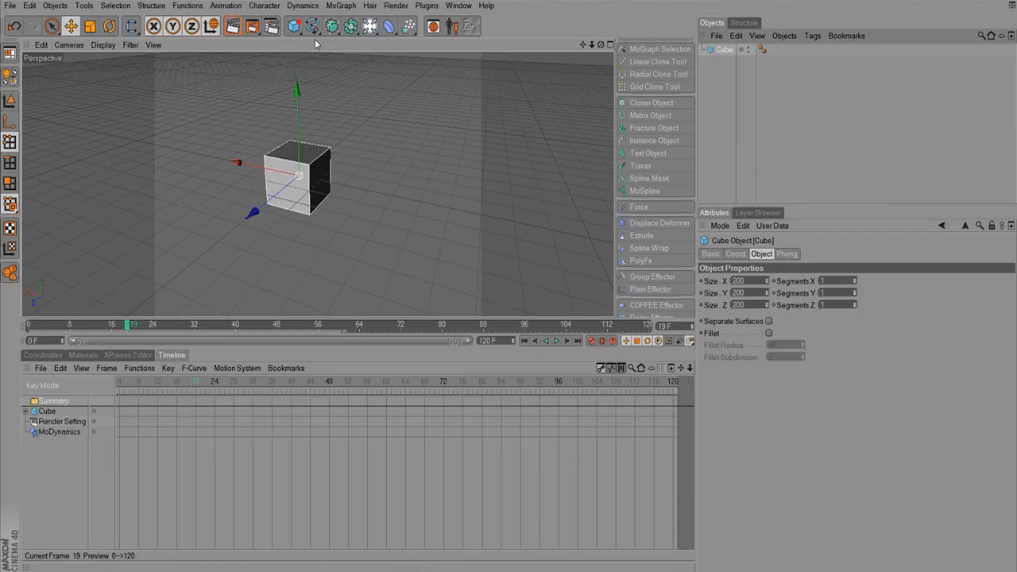
Step: Add a Vibrate tag to the cube: seed 24, rotation amplitude 30°/71°/0°, frequency 0.5
right_click(722, 49)
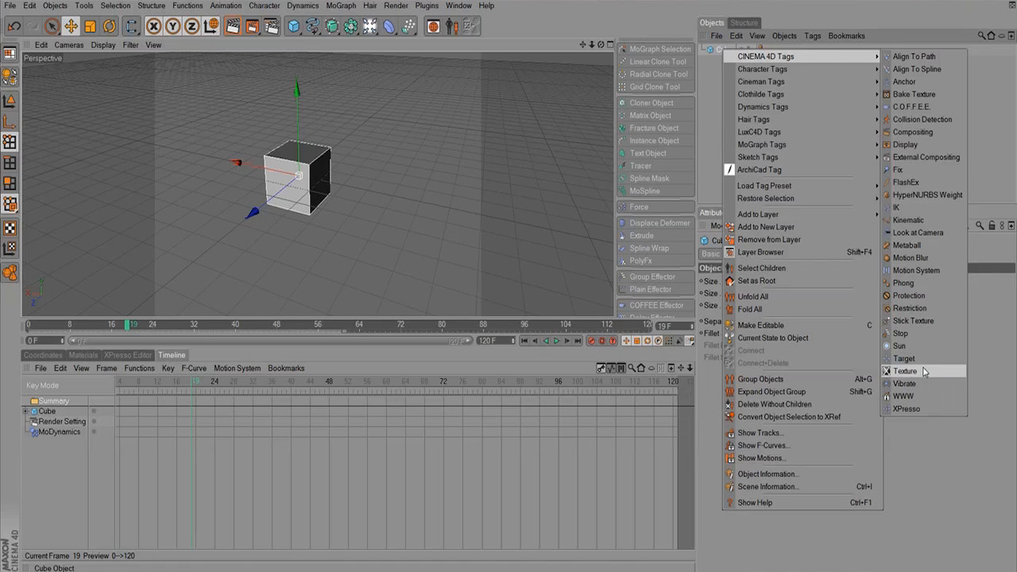
left_click(904, 384)
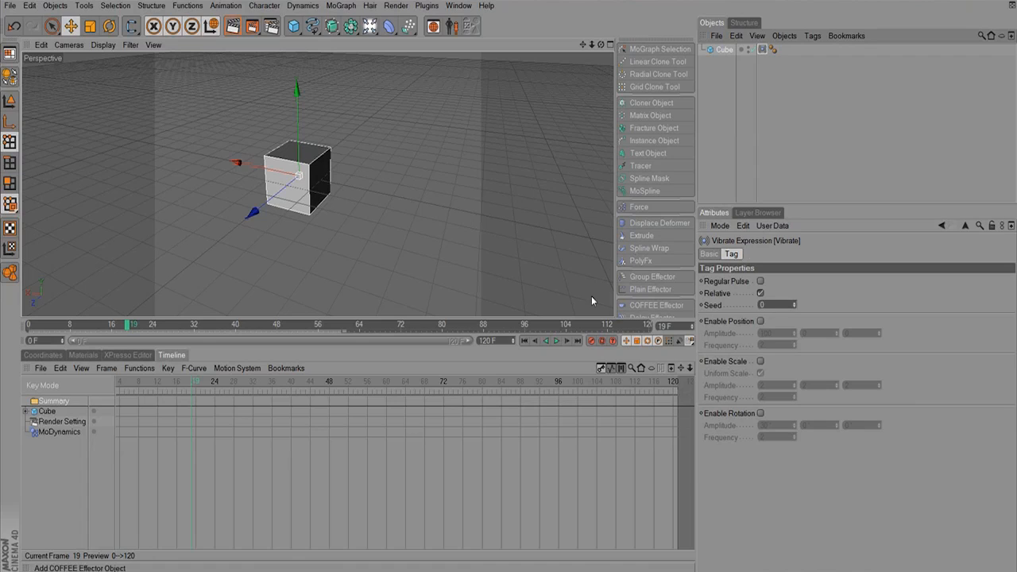
left_click(556, 340)
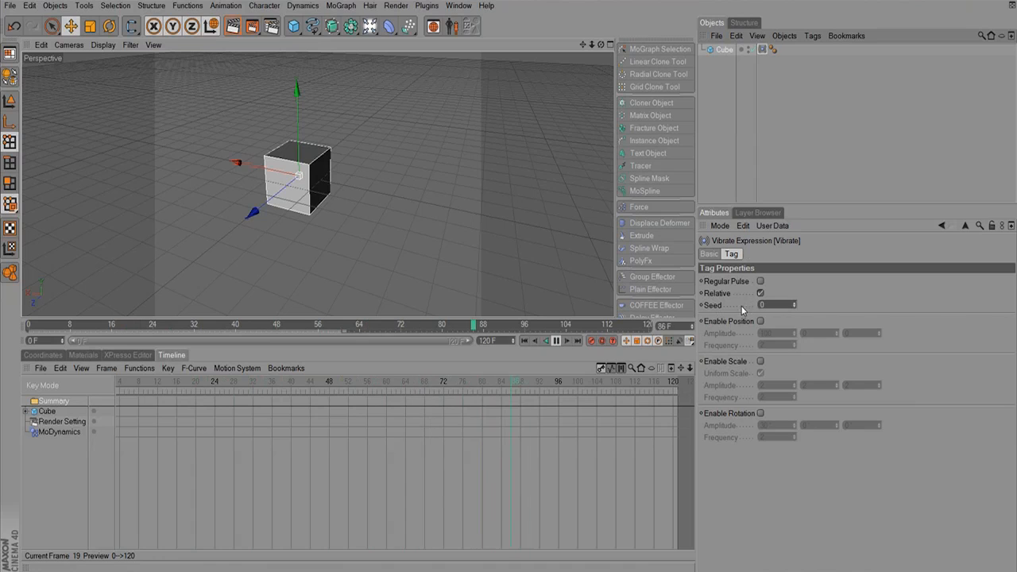
left_click(759, 321)
type("24")
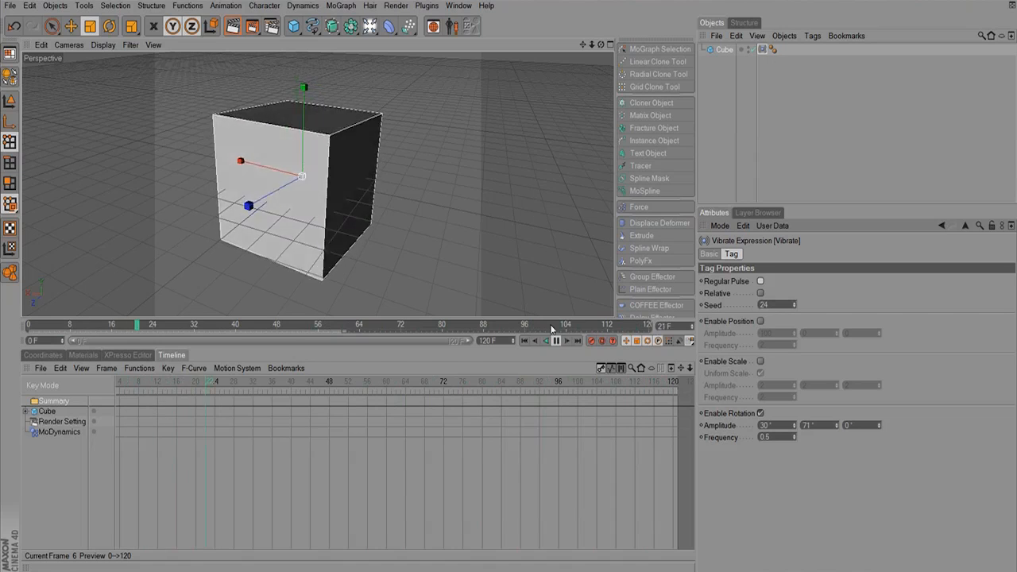
Step: Play the animation forward to preview the cube's random vibrating rotation
left_click(566, 341)
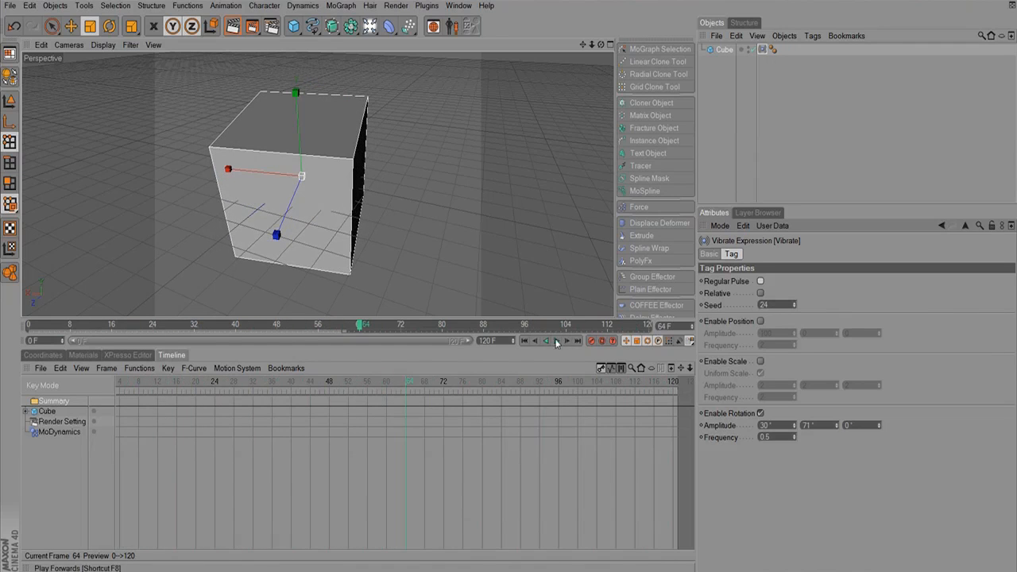